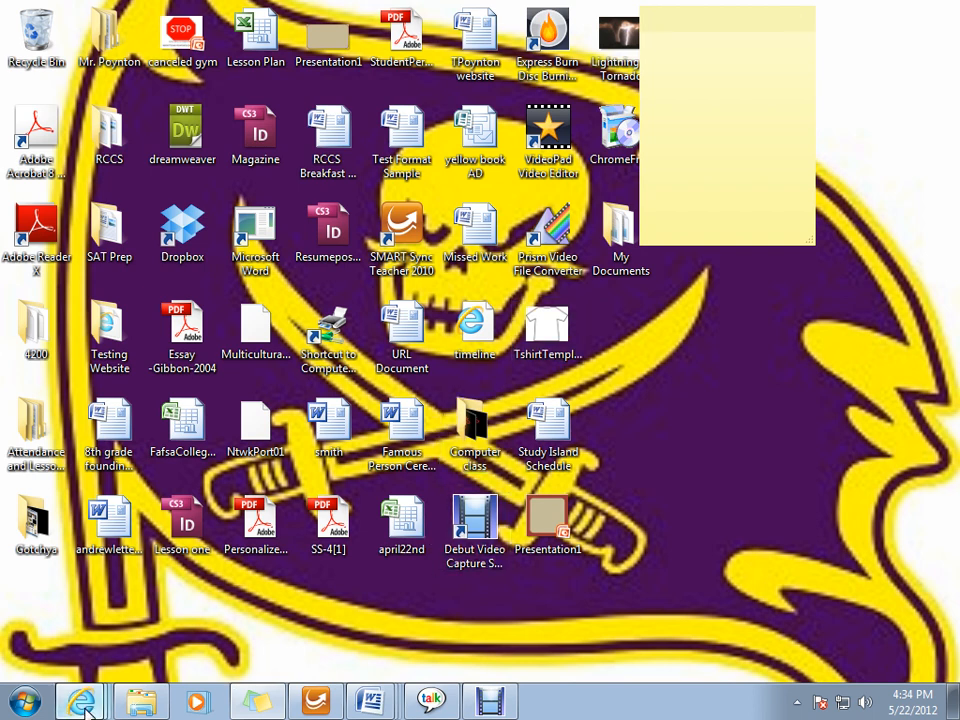
Launch Internet Explorer and search Bing for 'Miami Heat Logo'
left_click(80, 700)
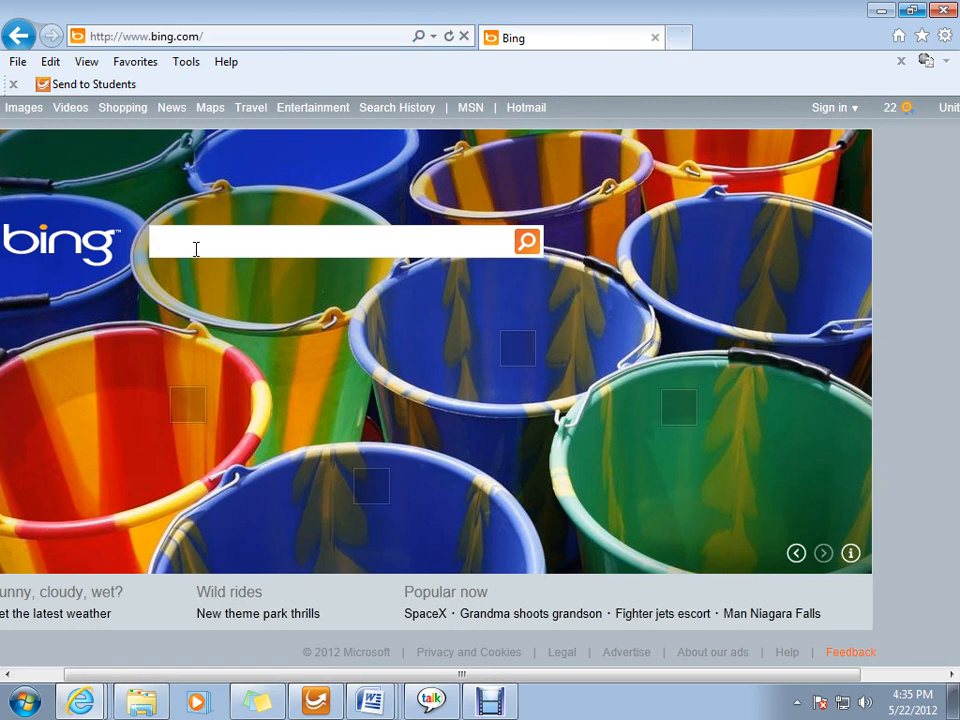
type("Miami Heat Logo")
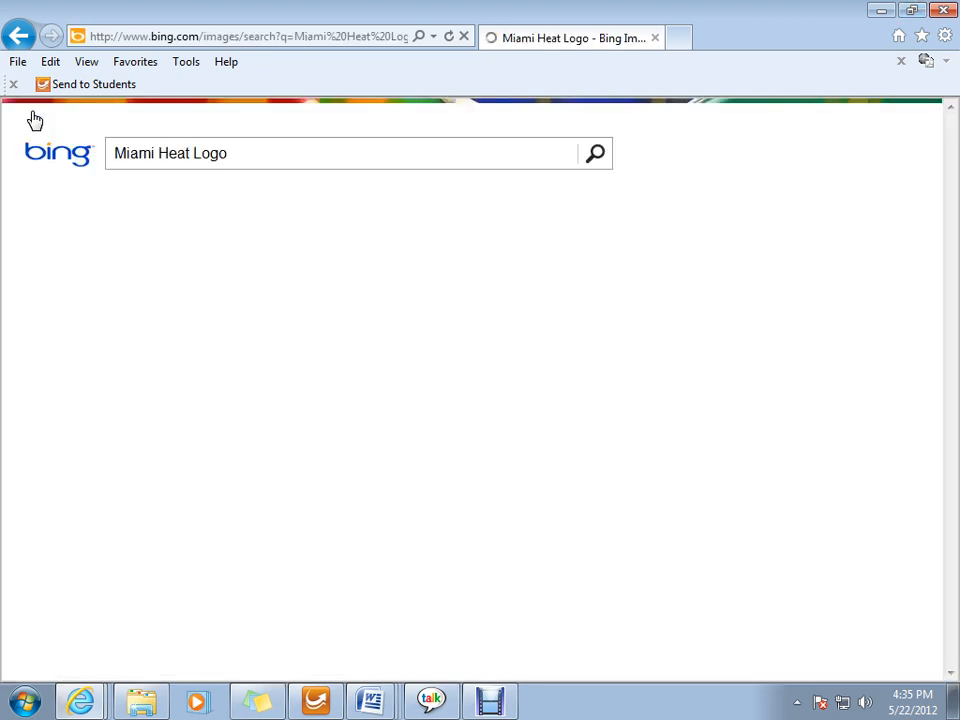
Show the Bing Images result grid for Miami Heat logos
left_click(596, 152)
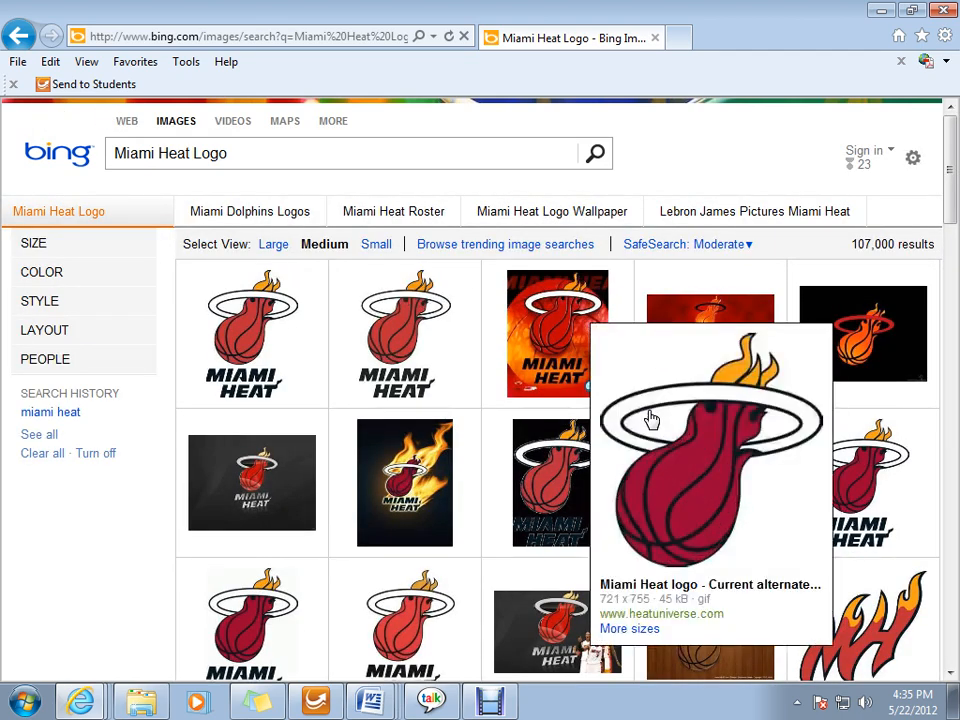
mouse_move(252, 482)
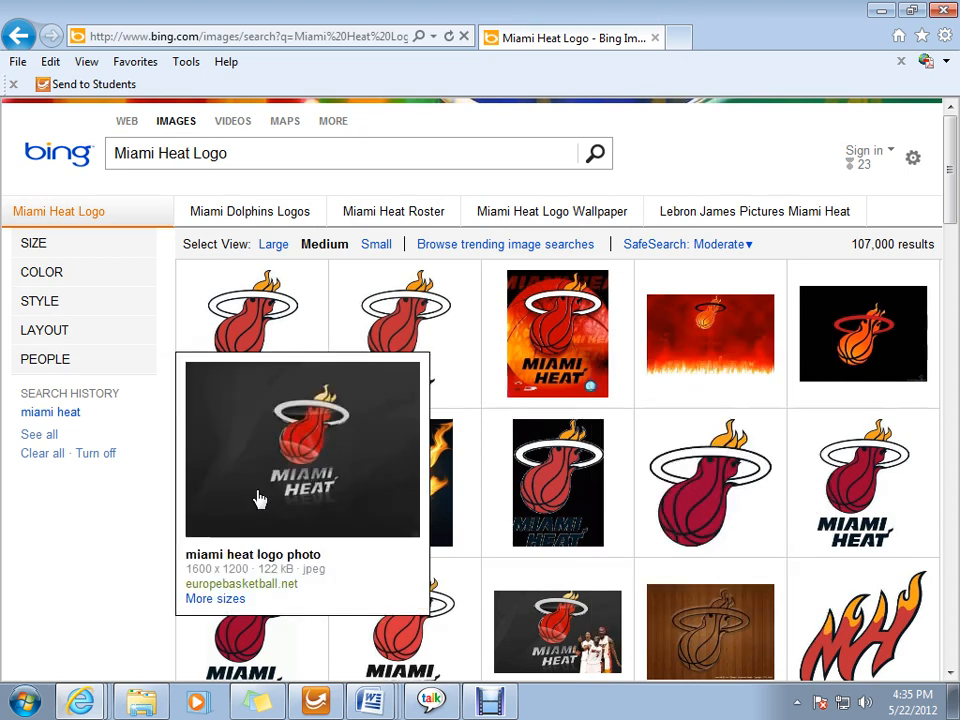
mouse_move(264, 468)
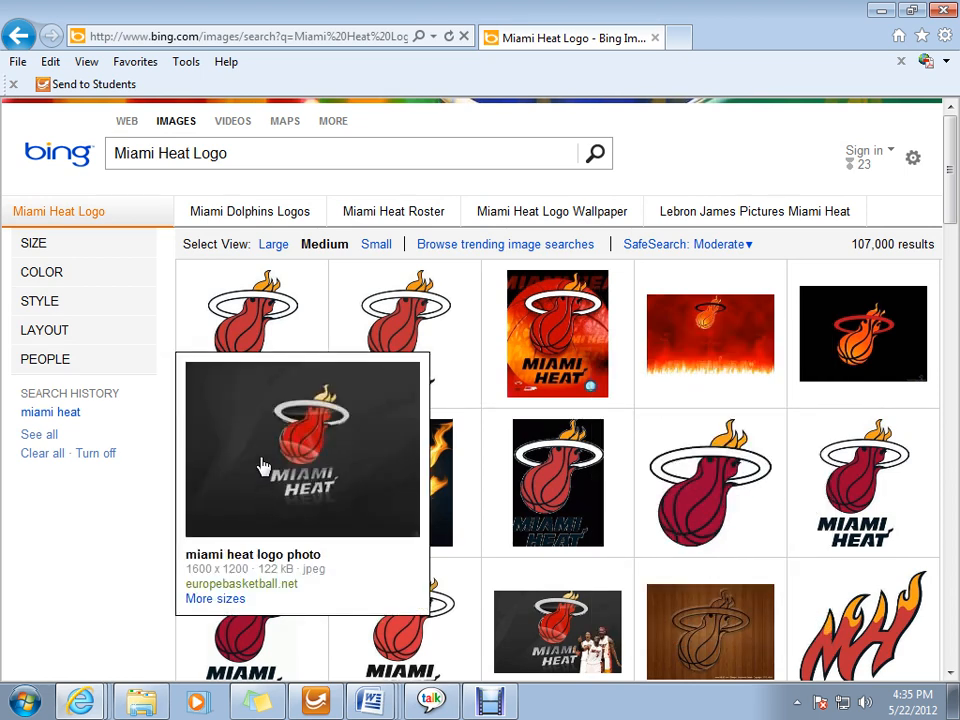
Save the dark Miami Heat logo into Desktop > Computer class as 'Miami Heat Logo'
right_click(264, 468)
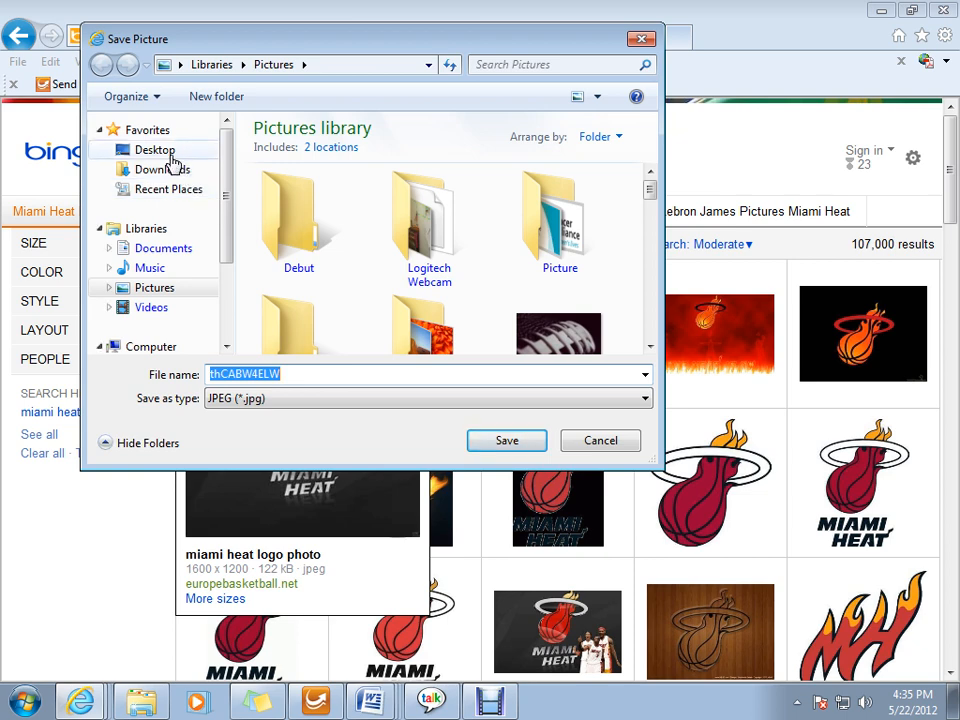
left_click(156, 148)
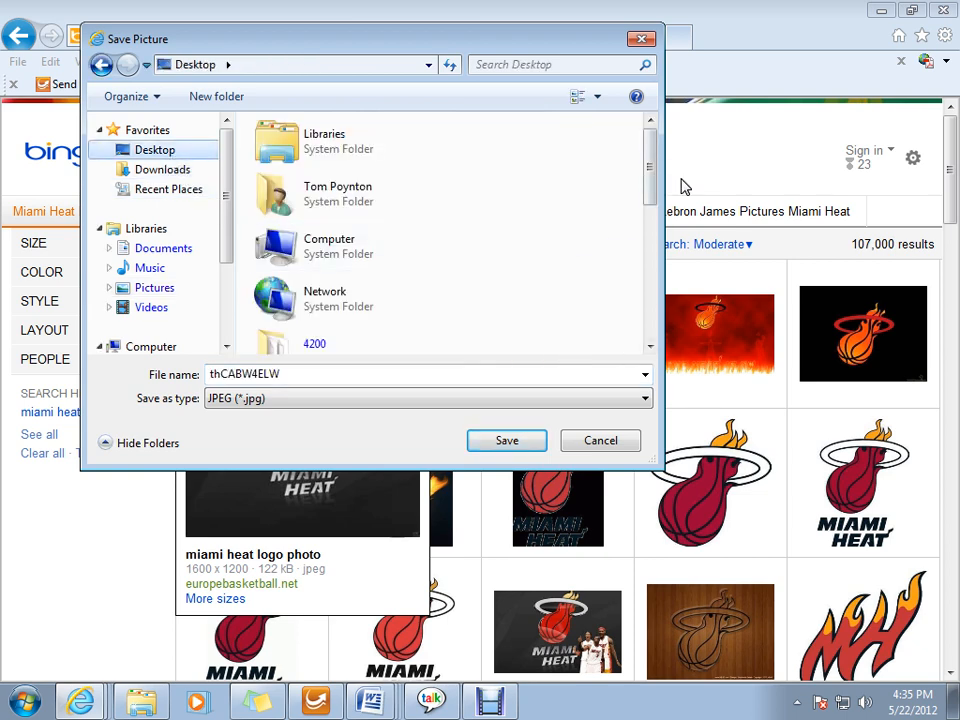
scroll("down", 3)
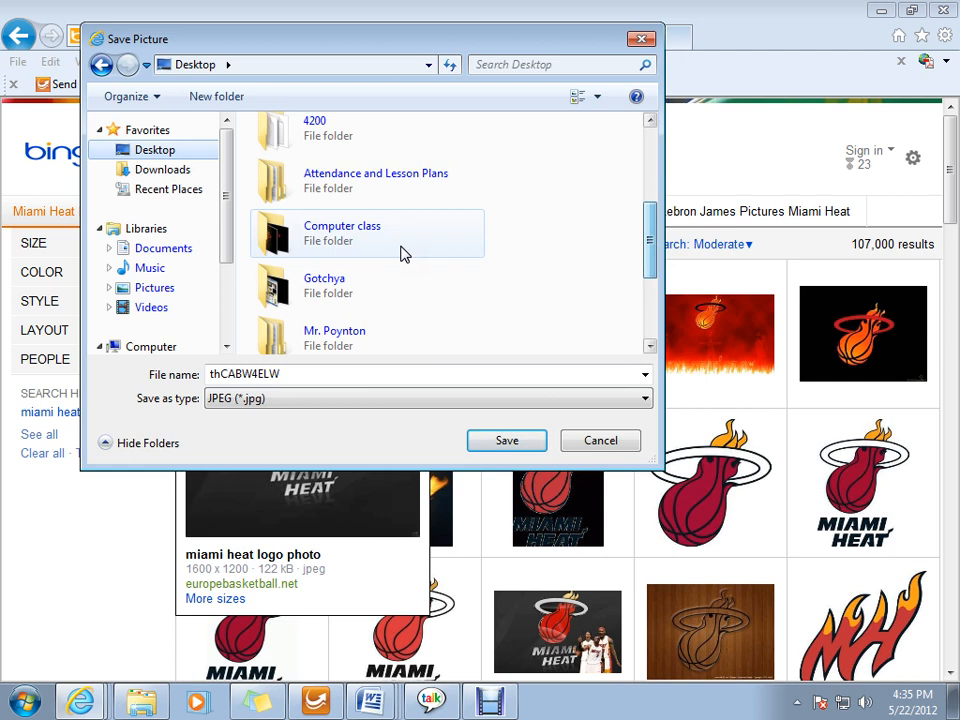
double_click(342, 232)
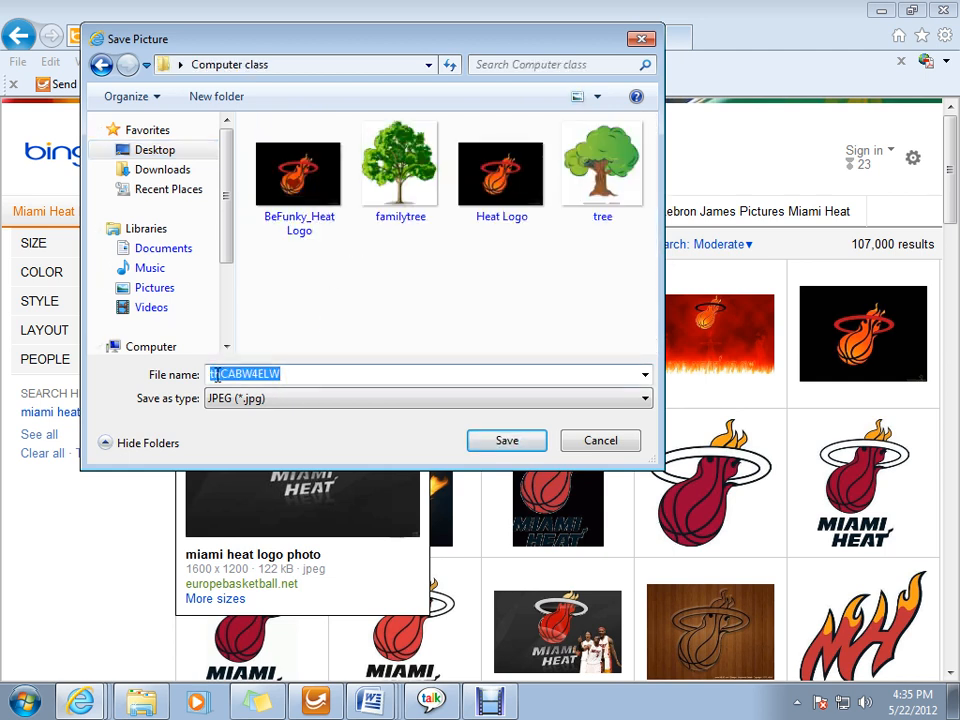
type("Miami Heat Logo")
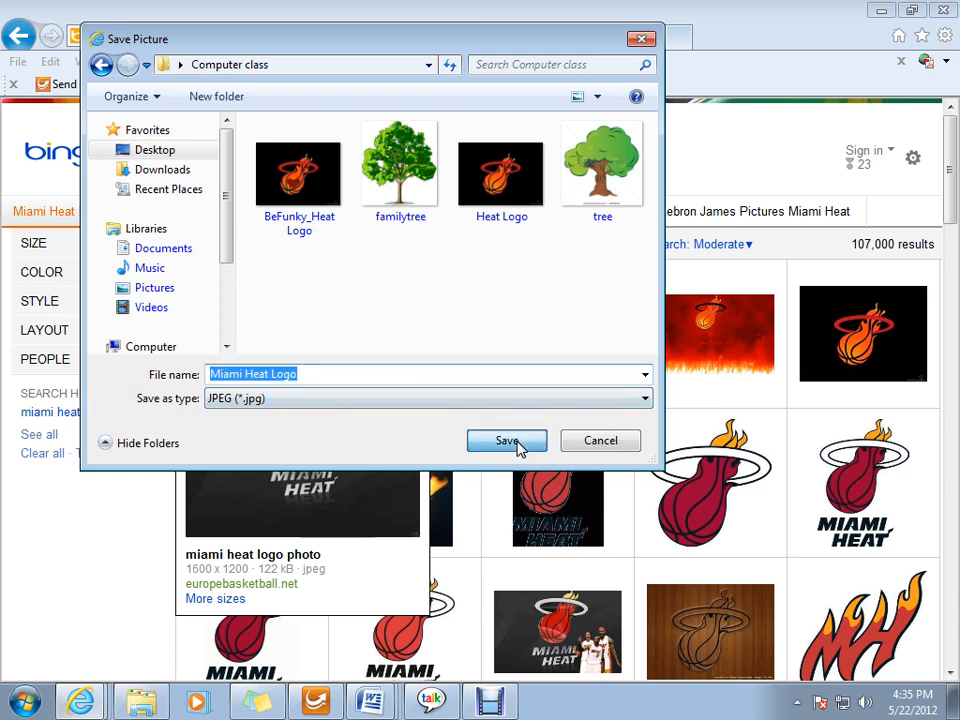
left_click(506, 442)
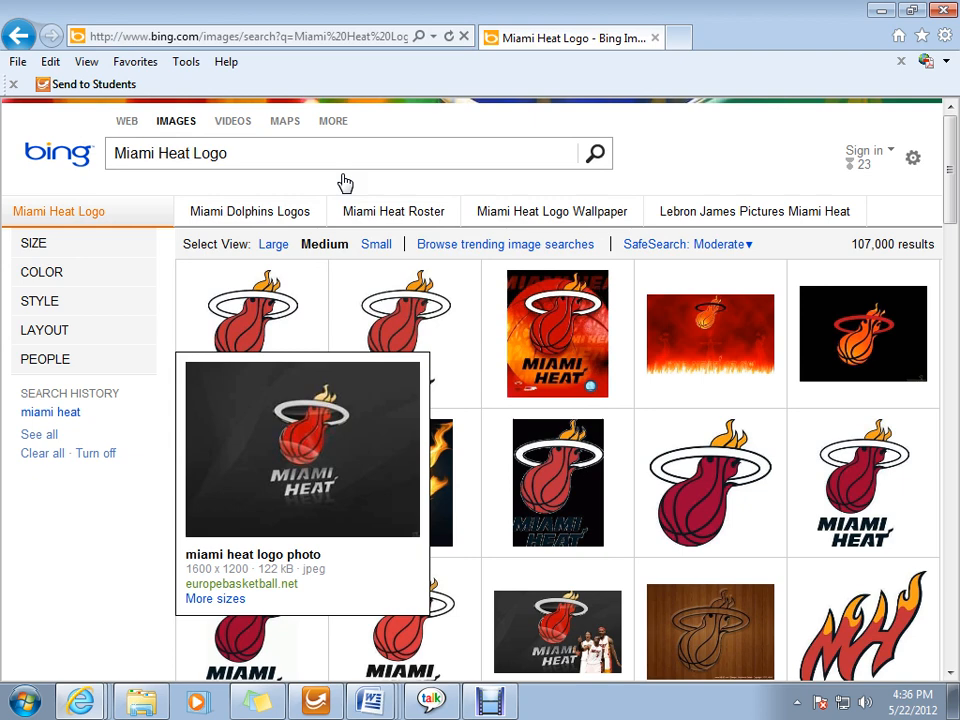
left_click(684, 36)
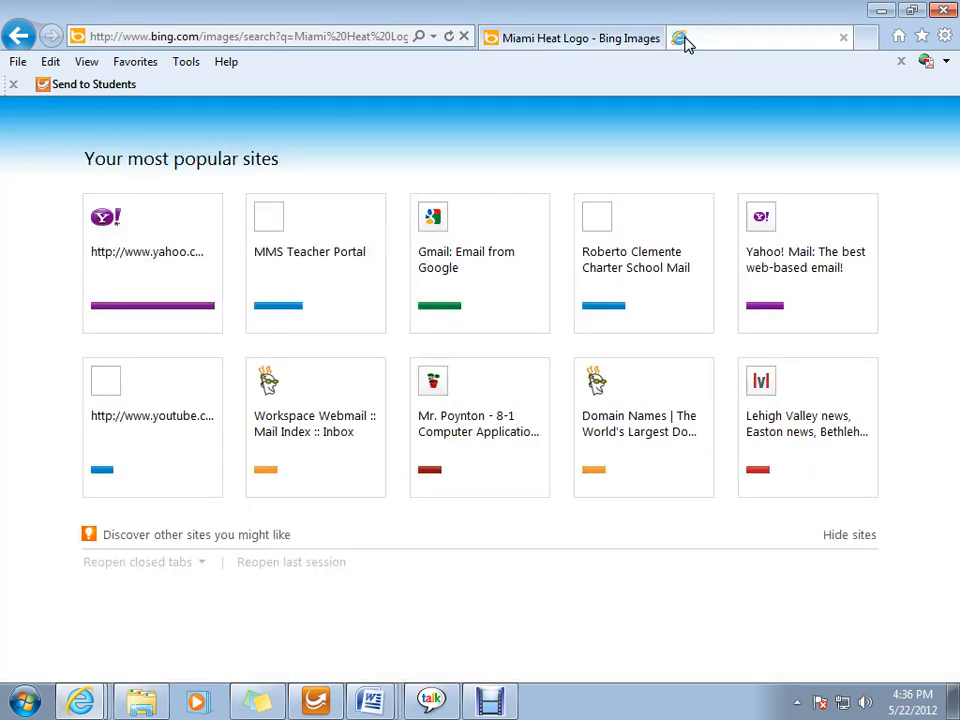
left_click(684, 38)
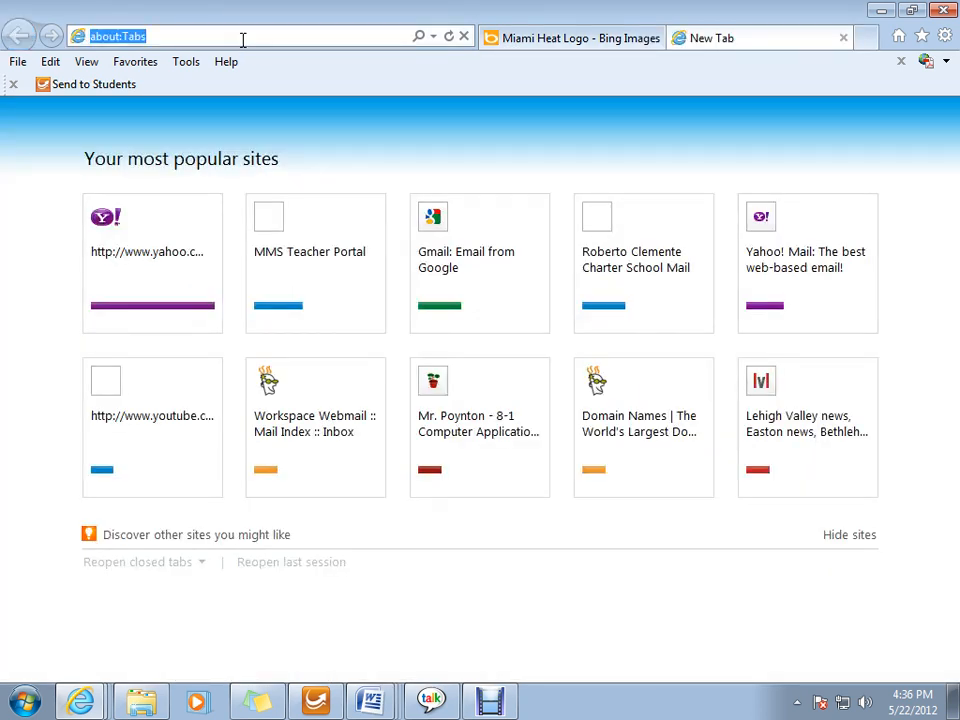
type("www.befunky.com/")
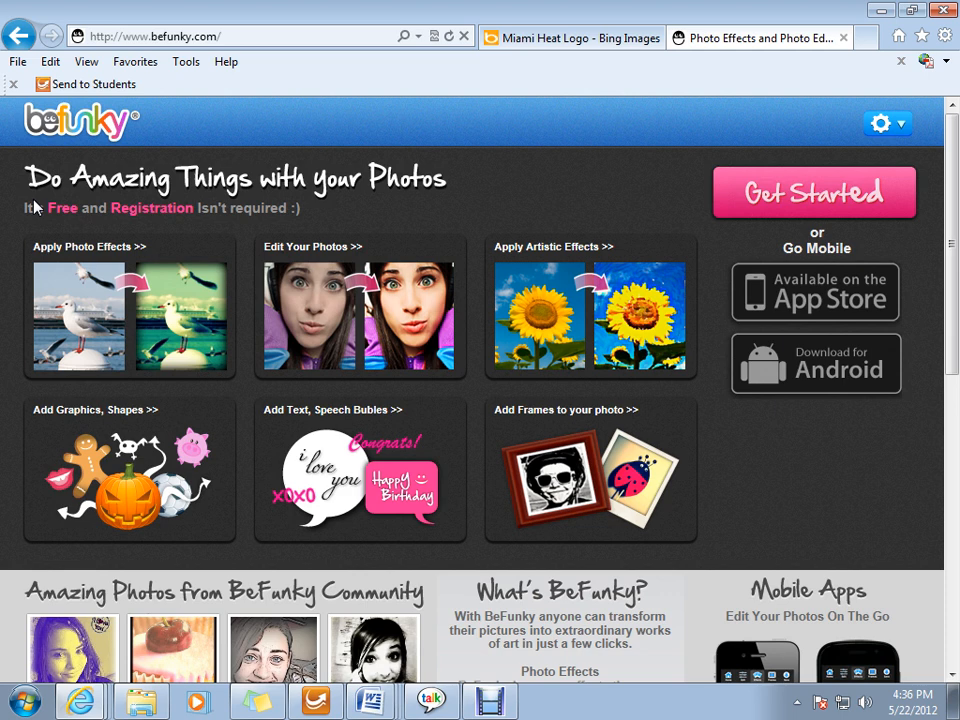
mouse_move(790, 192)
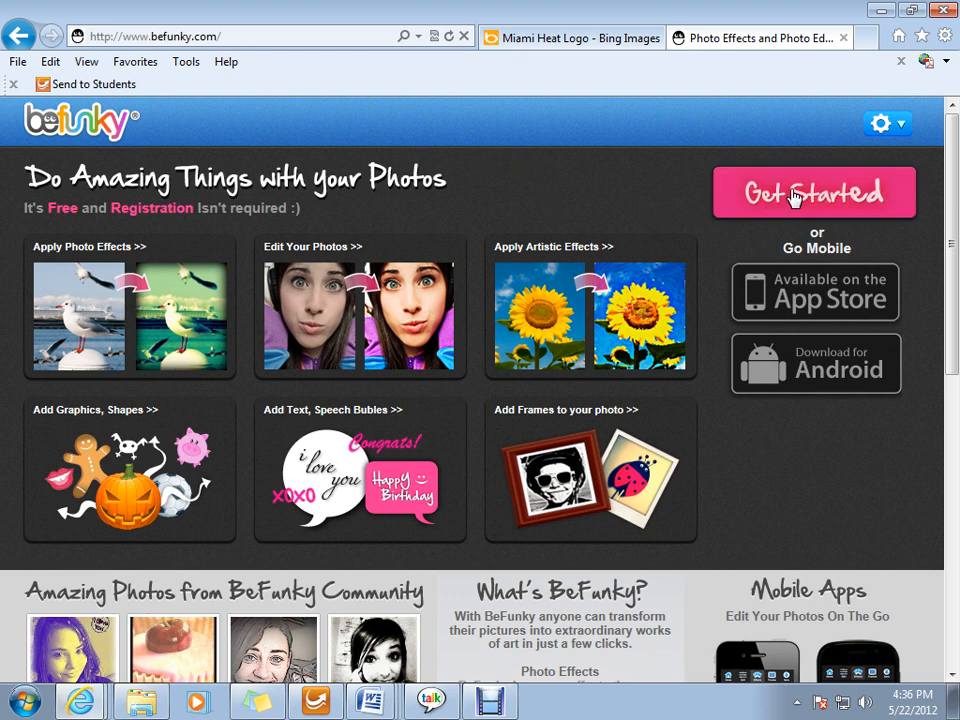
left_click(814, 192)
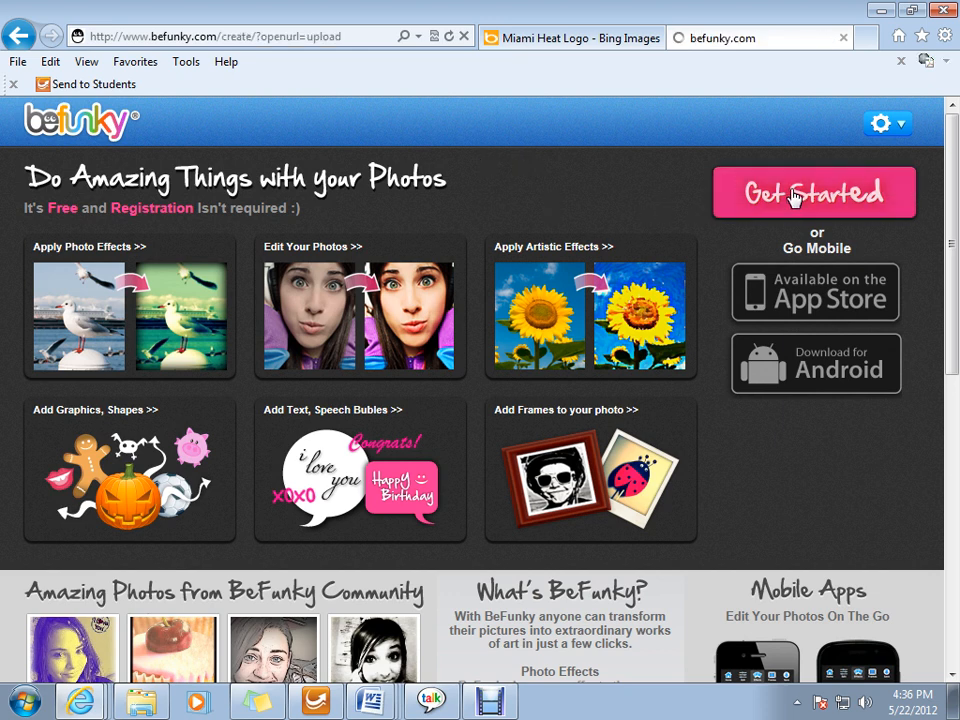
left_click(814, 192)
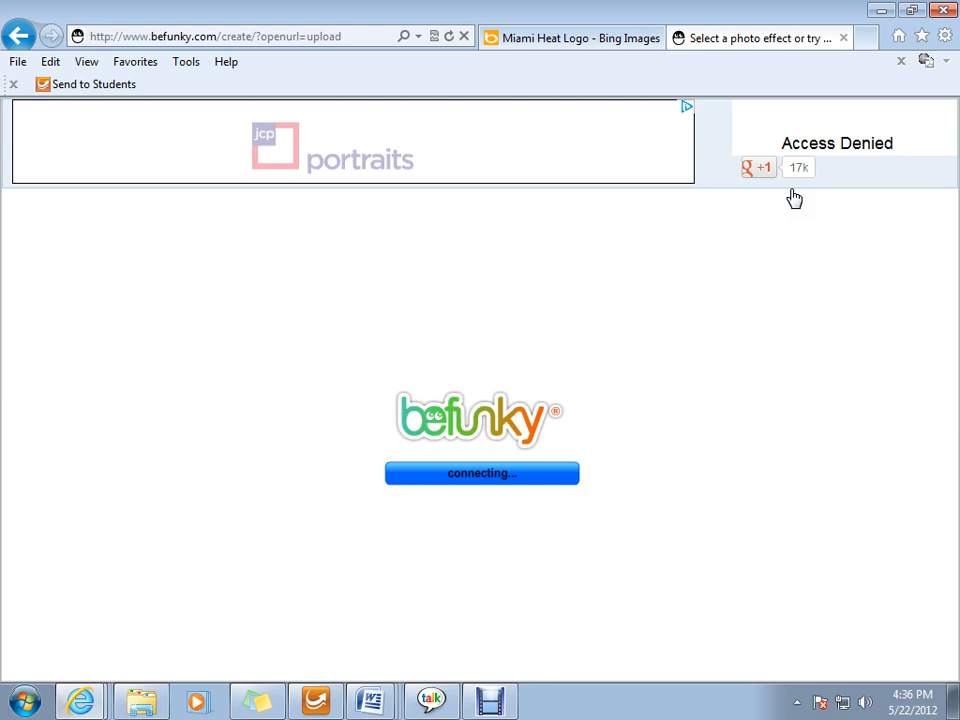
mouse_move(792, 232)
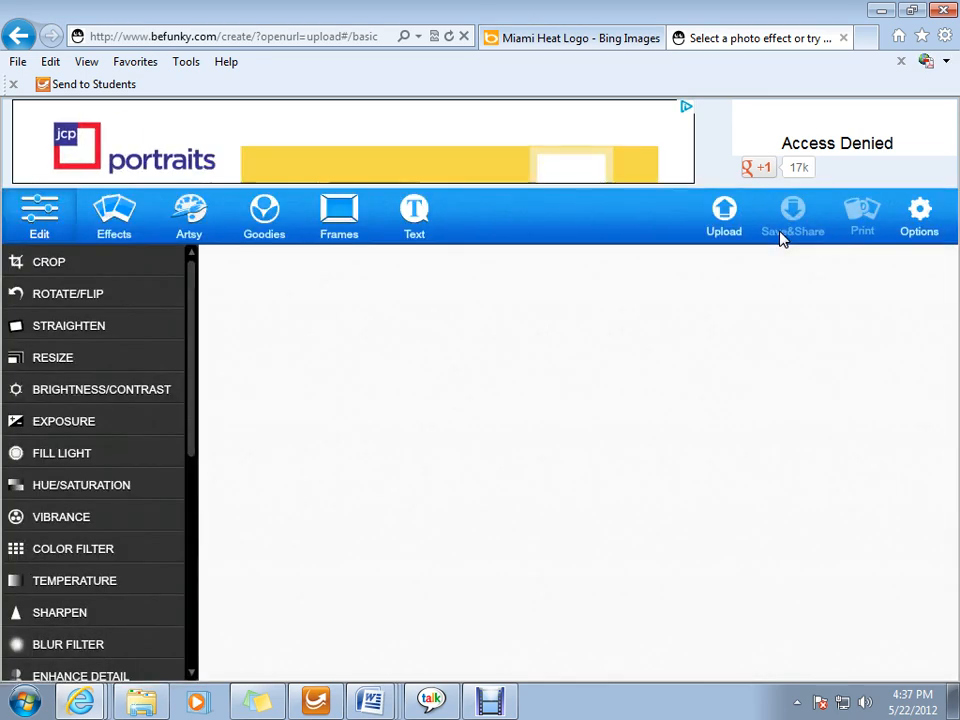
left_click(724, 216)
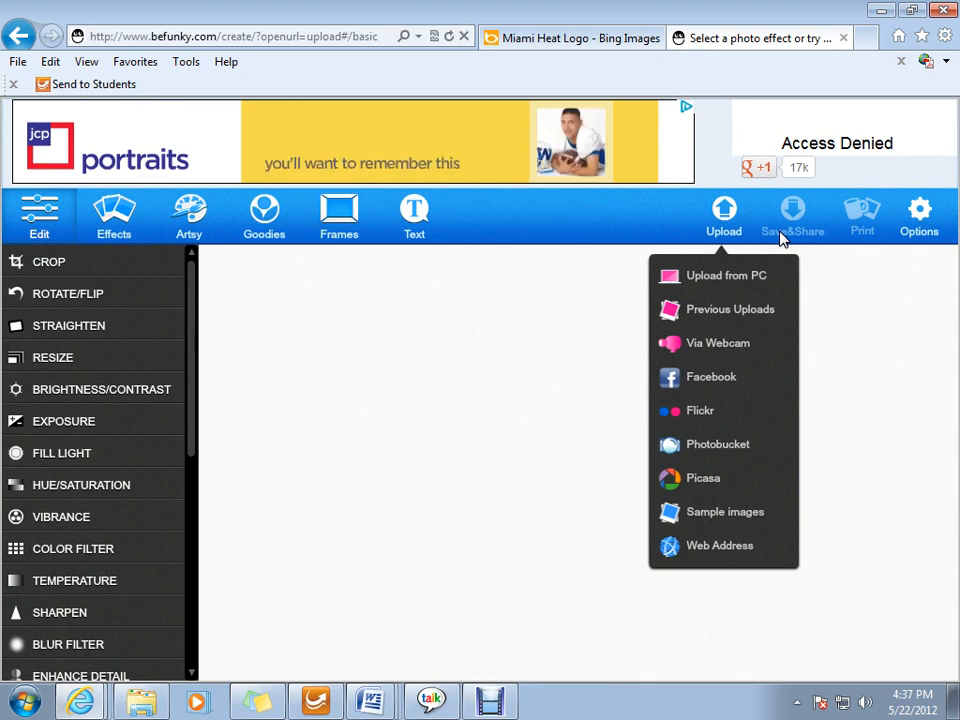
mouse_move(428, 310)
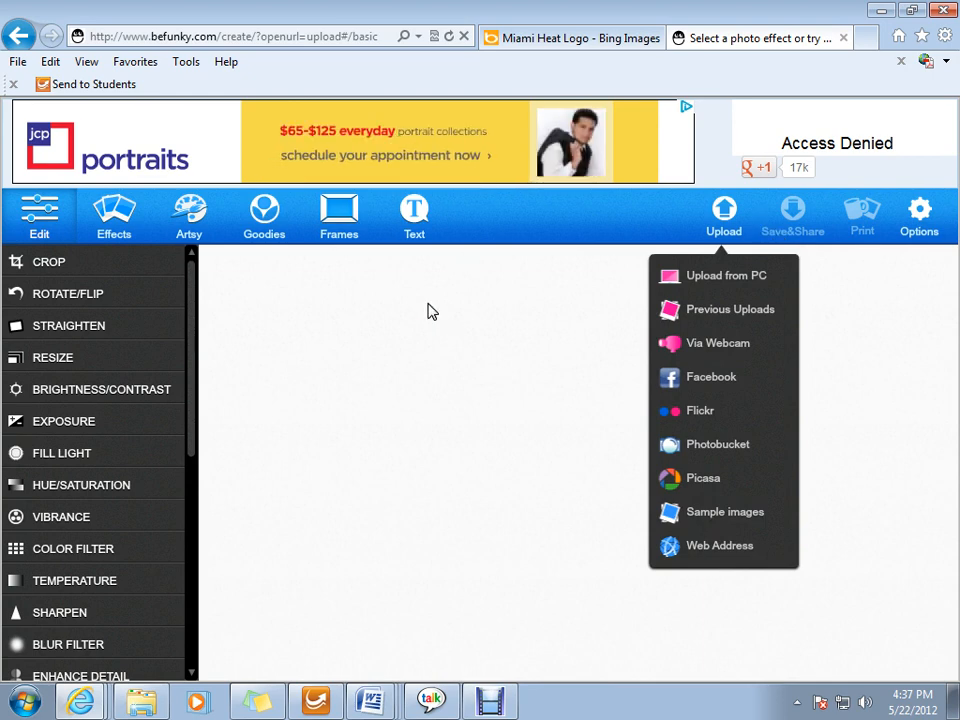
left_click(436, 300)
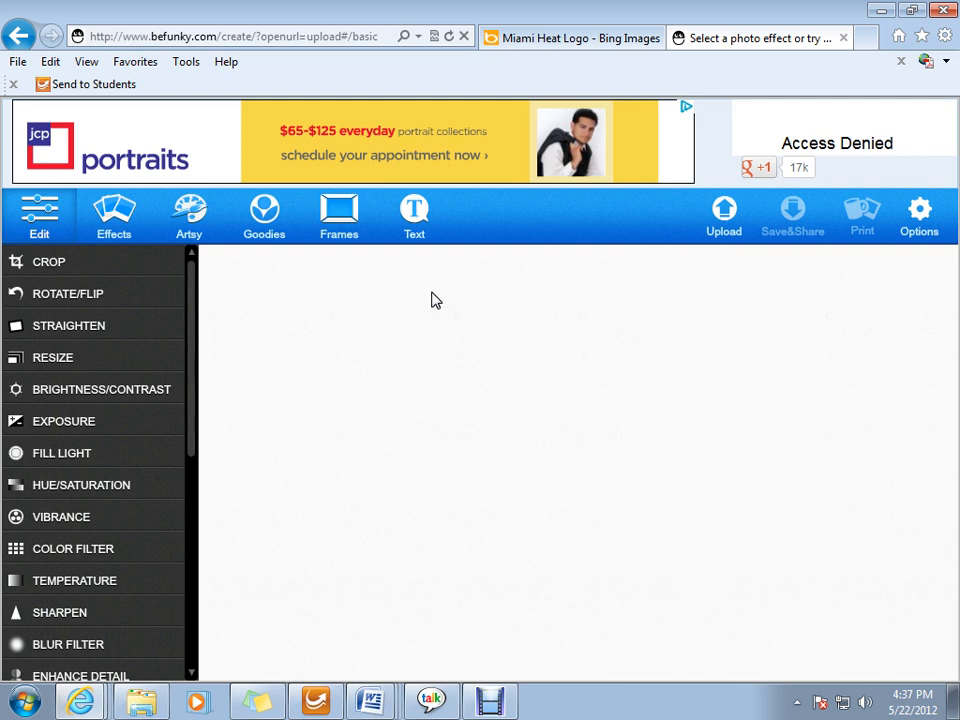
mouse_move(712, 236)
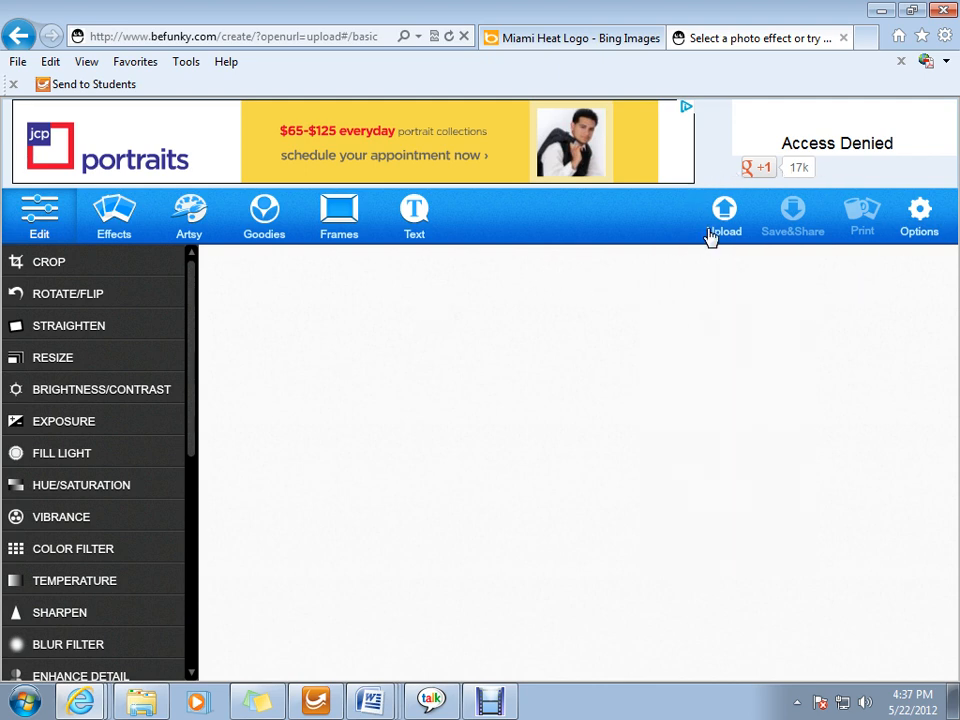
left_click(724, 210)
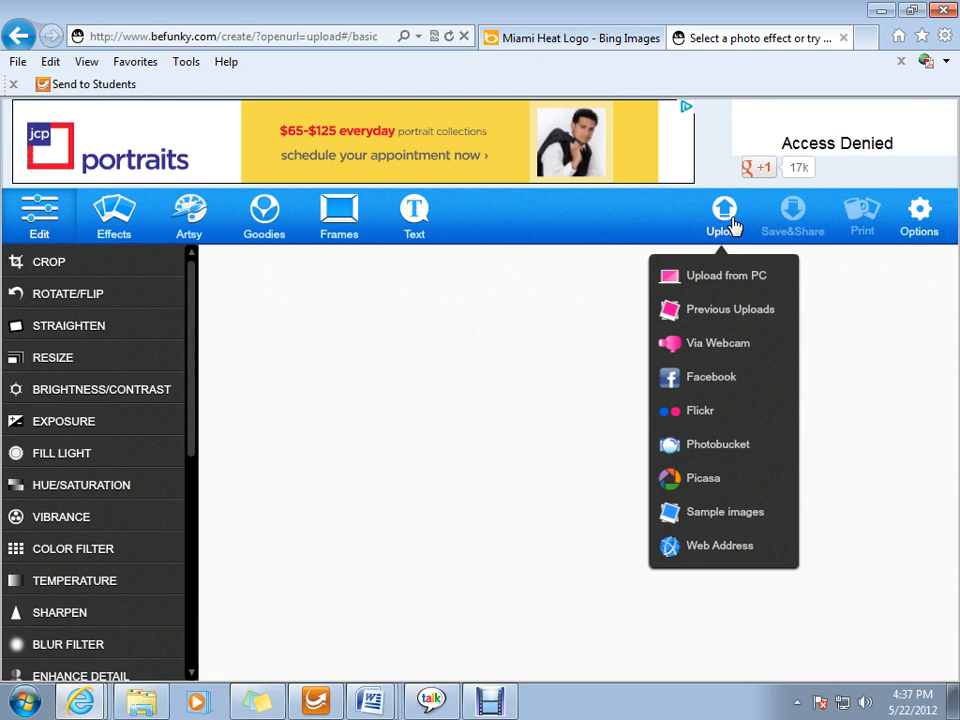
mouse_move(728, 290)
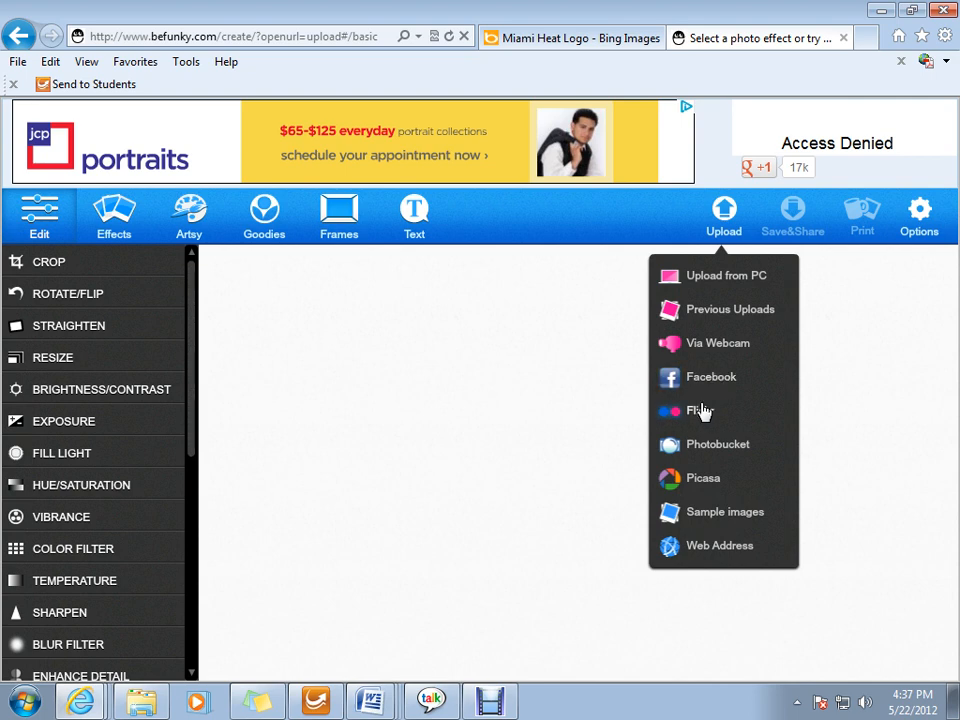
mouse_move(704, 492)
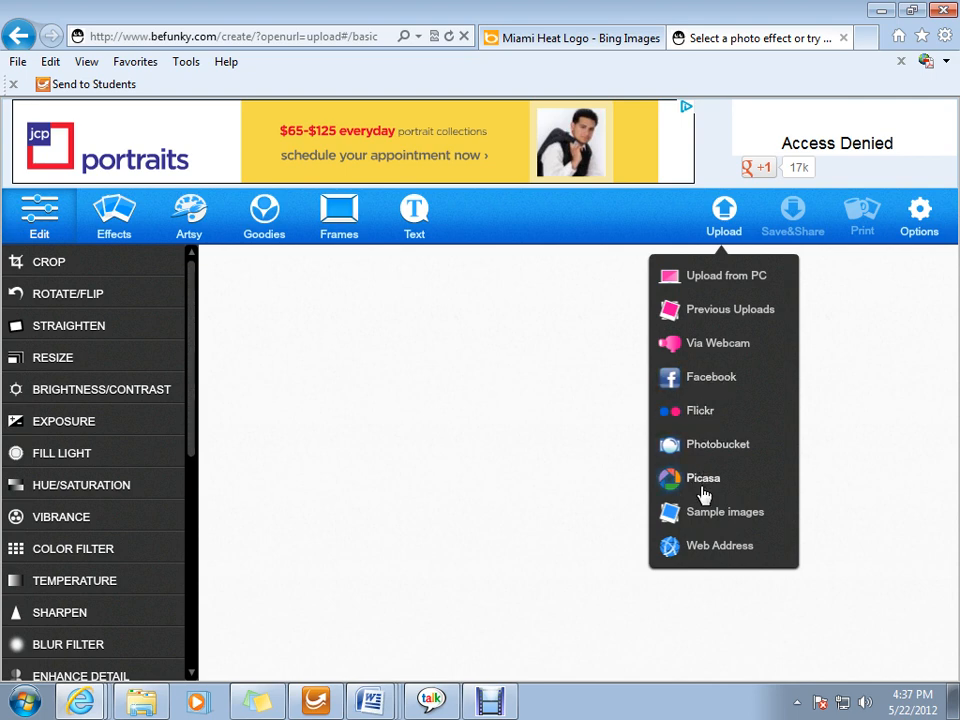
mouse_move(732, 284)
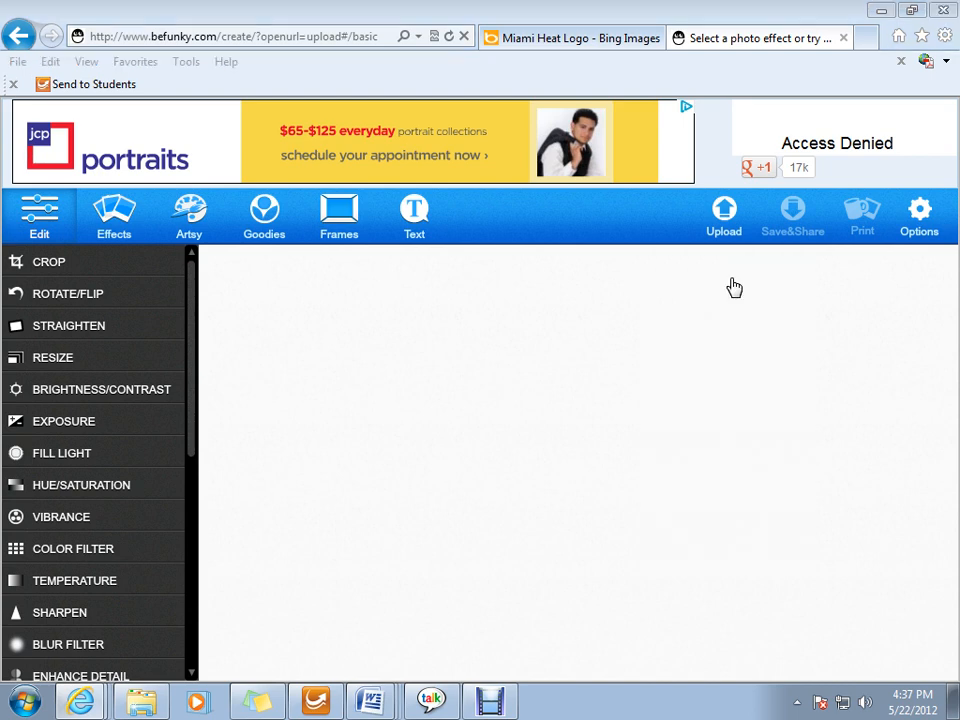
Upload the saved Miami Heat logo from the Computer class folder into the editor
left_click(724, 210)
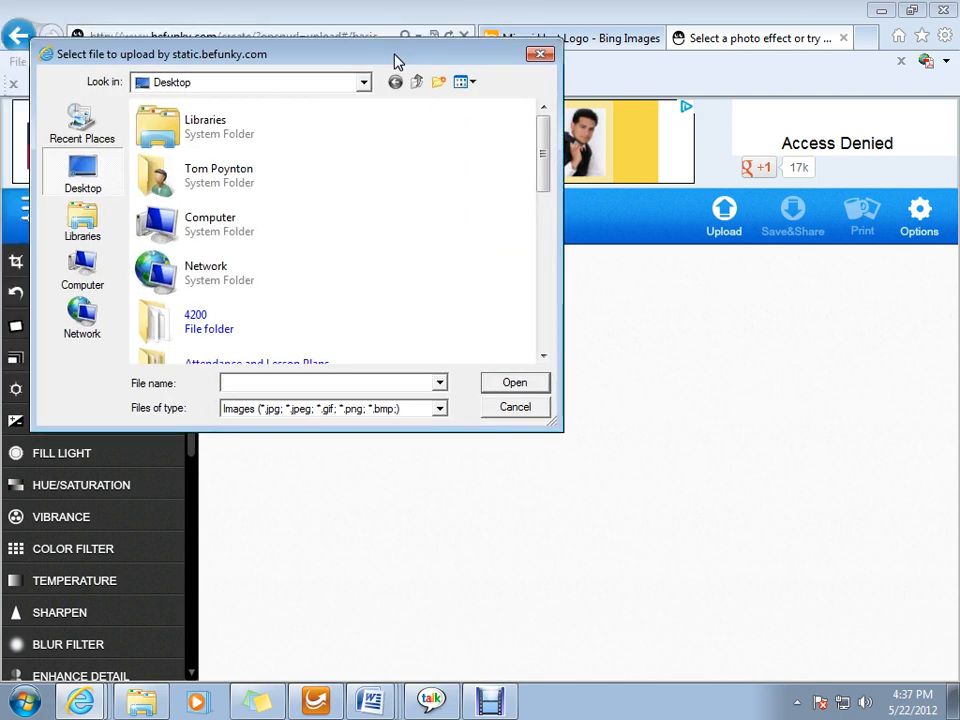
scroll("down", 3)
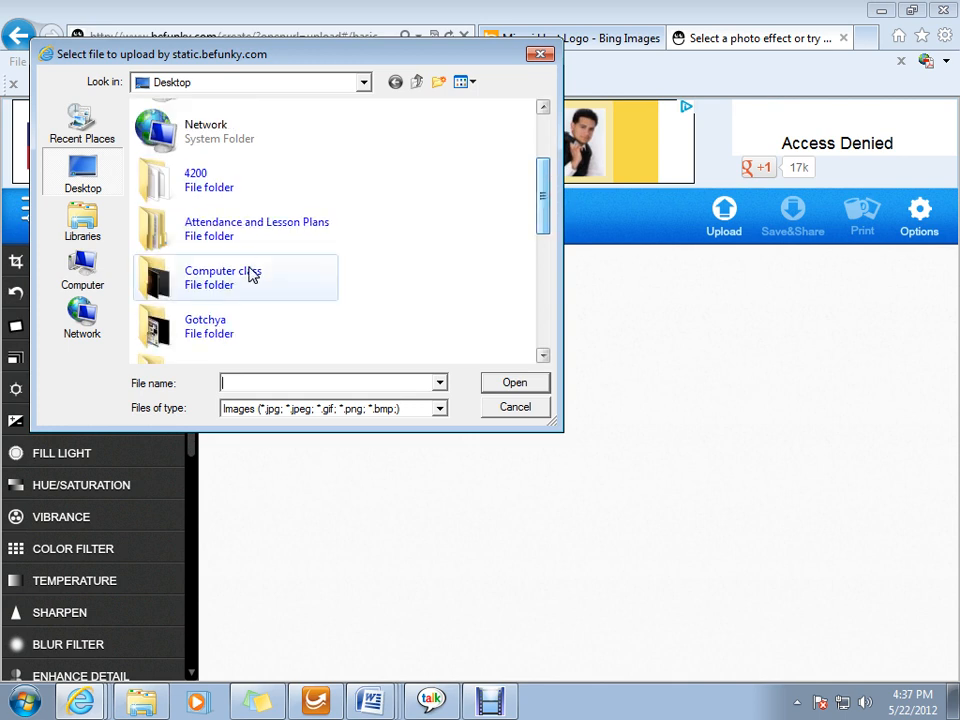
double_click(222, 276)
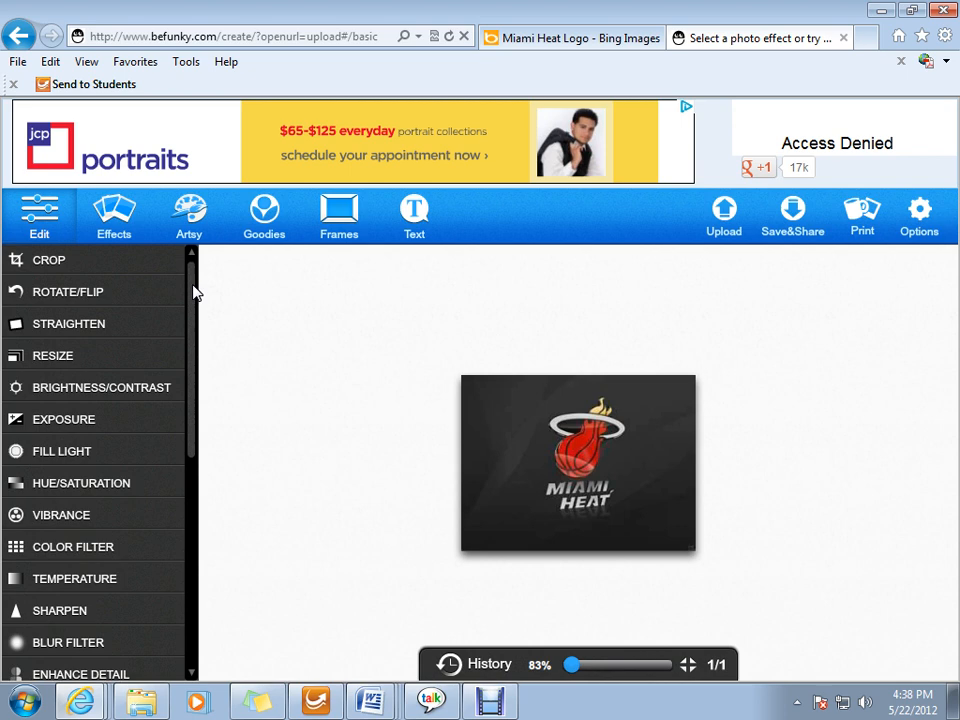
Scroll the editing tools away, leaving the logo on the canvas
scroll("down", 3)
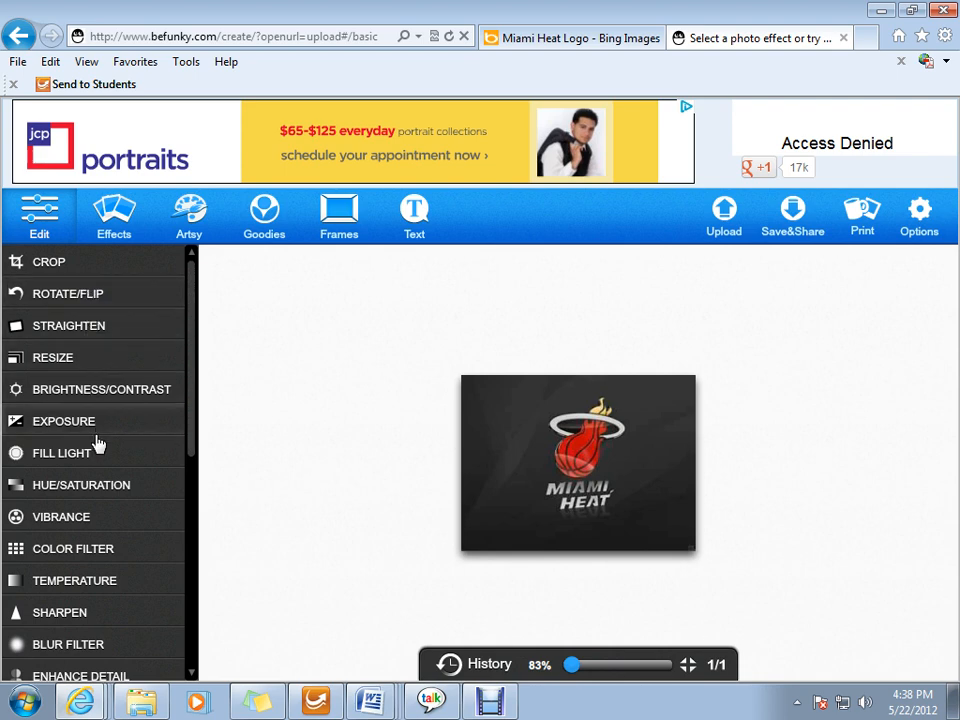
mouse_move(188, 310)
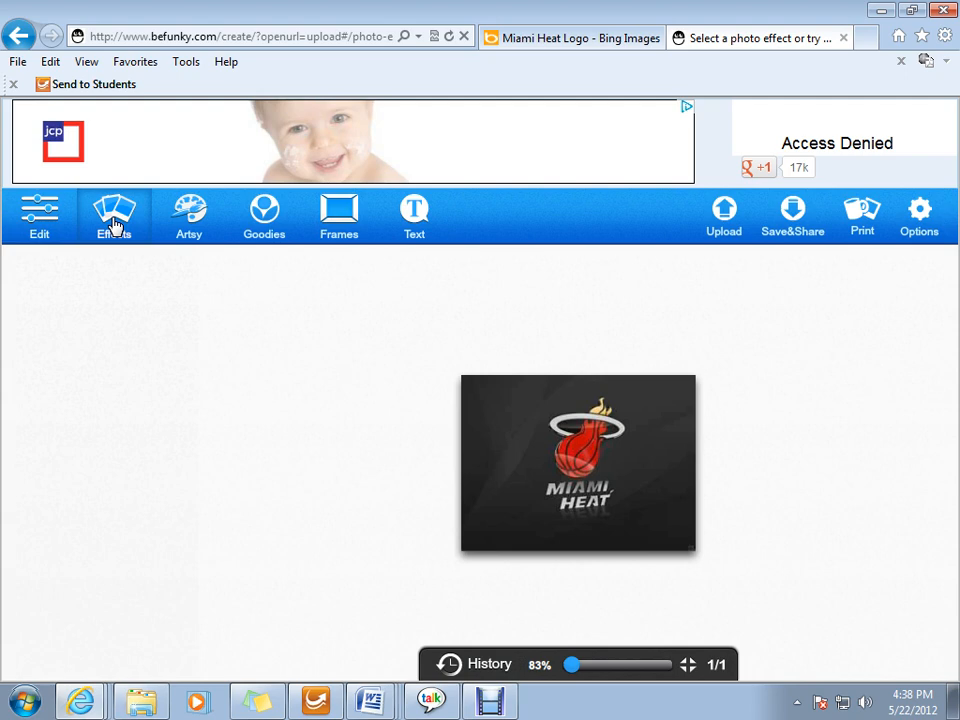
Apply the Color Pinhole 1 effect to the Miami Heat logo
left_click(114, 216)
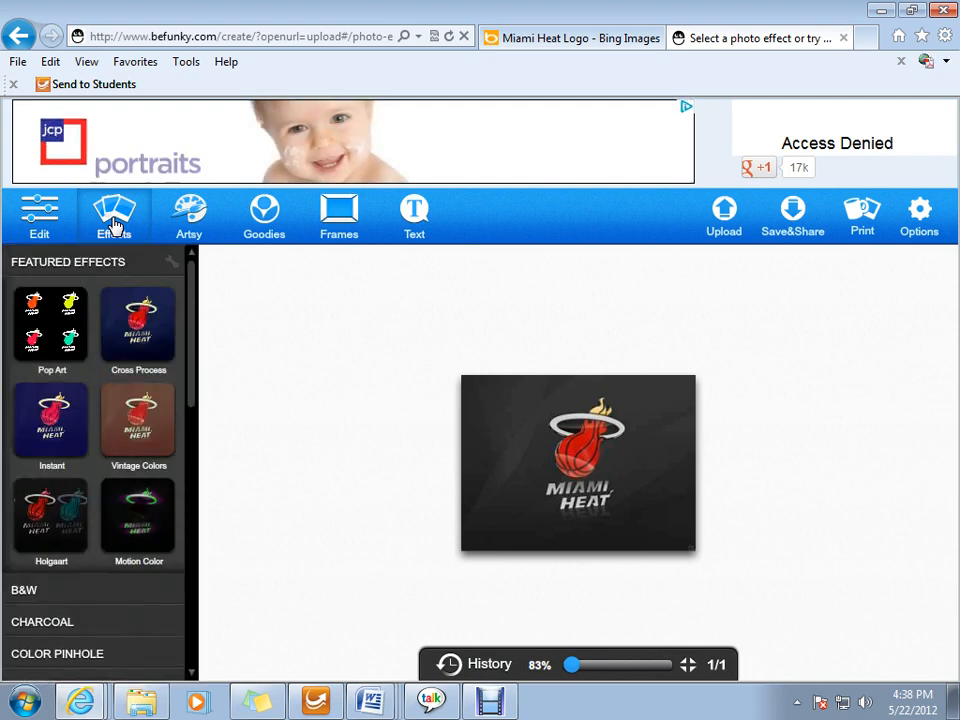
scroll("down", 3)
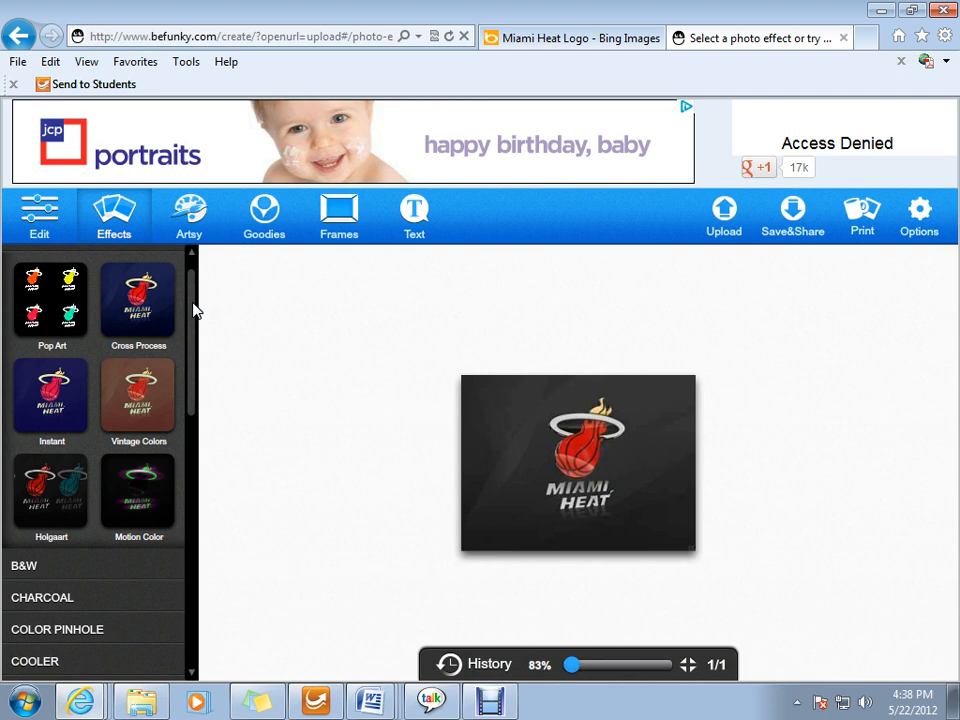
scroll("down", 3)
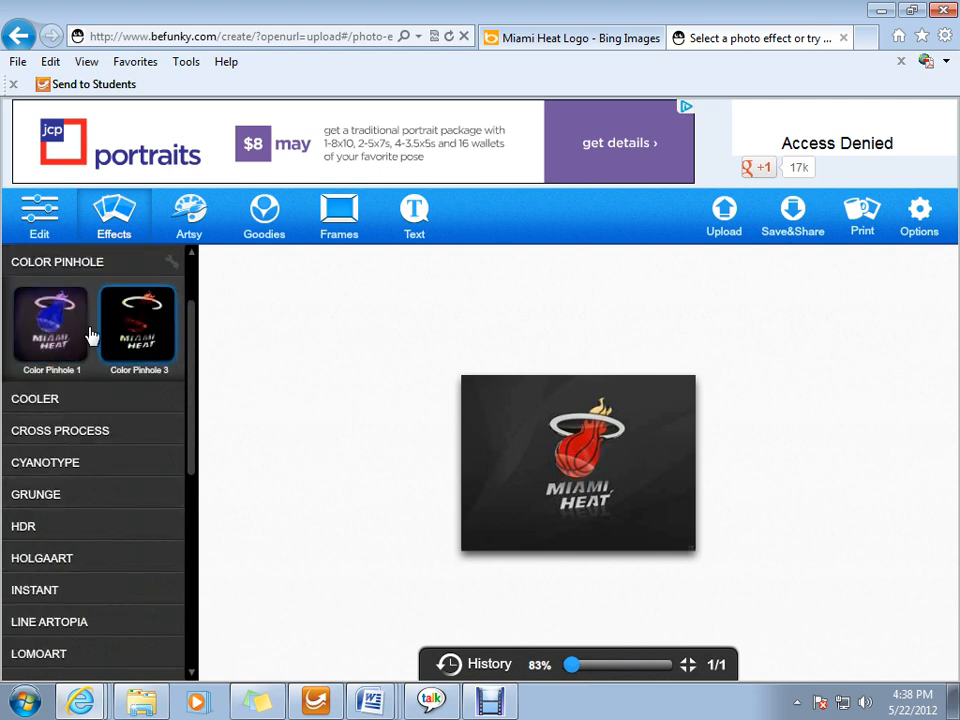
left_click(50, 324)
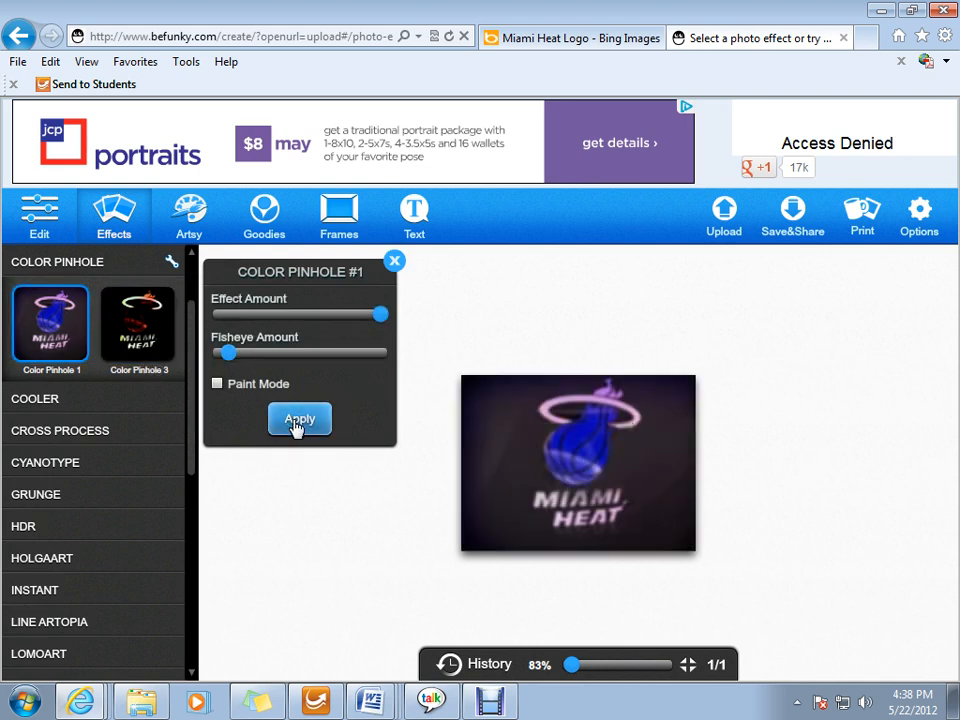
left_click(300, 420)
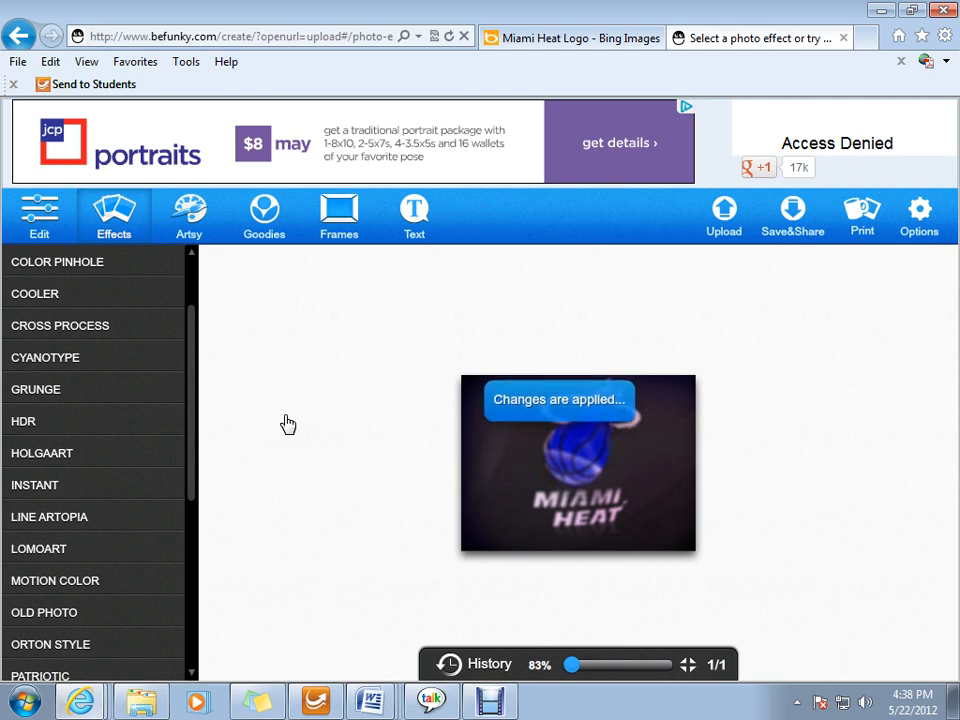
mouse_move(414, 404)
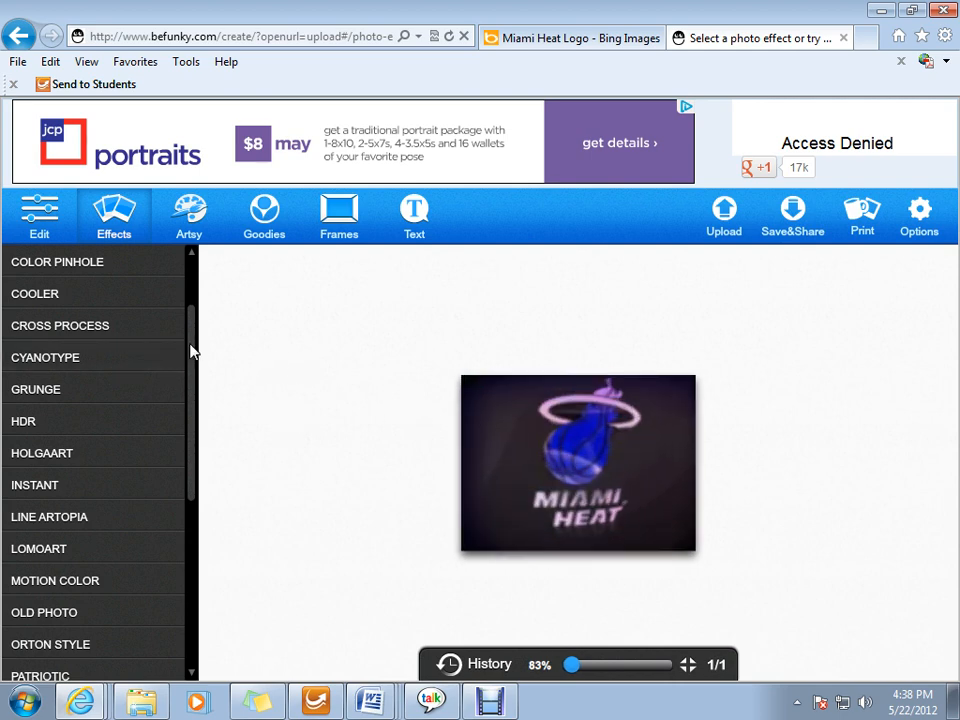
left_click(188, 216)
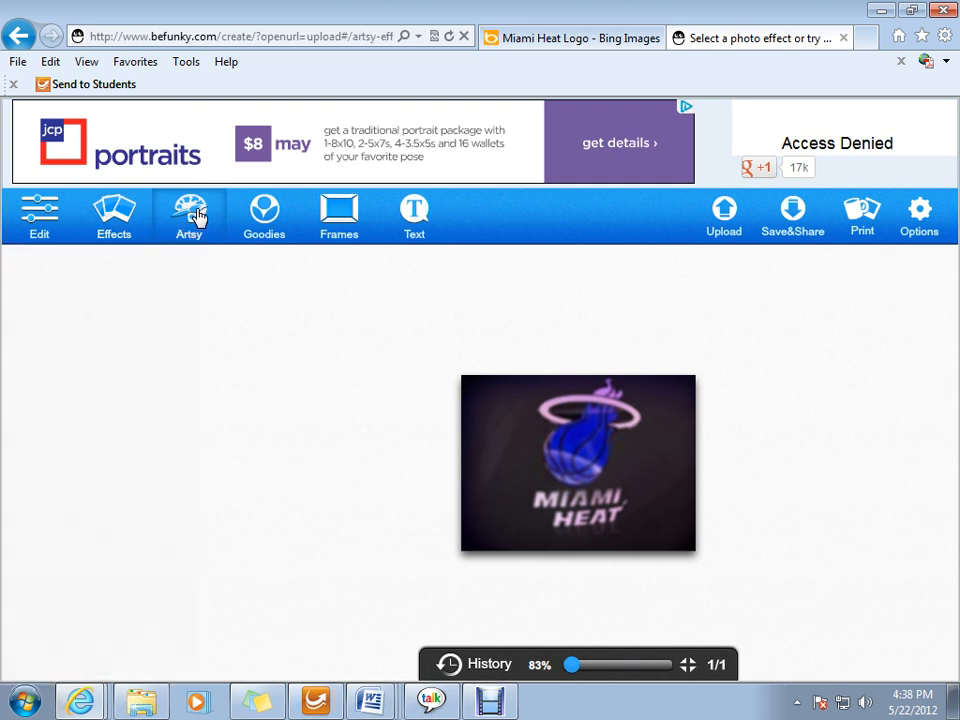
Preview the Sketcher 2 artsy effect on the logo with increased sketch detail
left_click(188, 216)
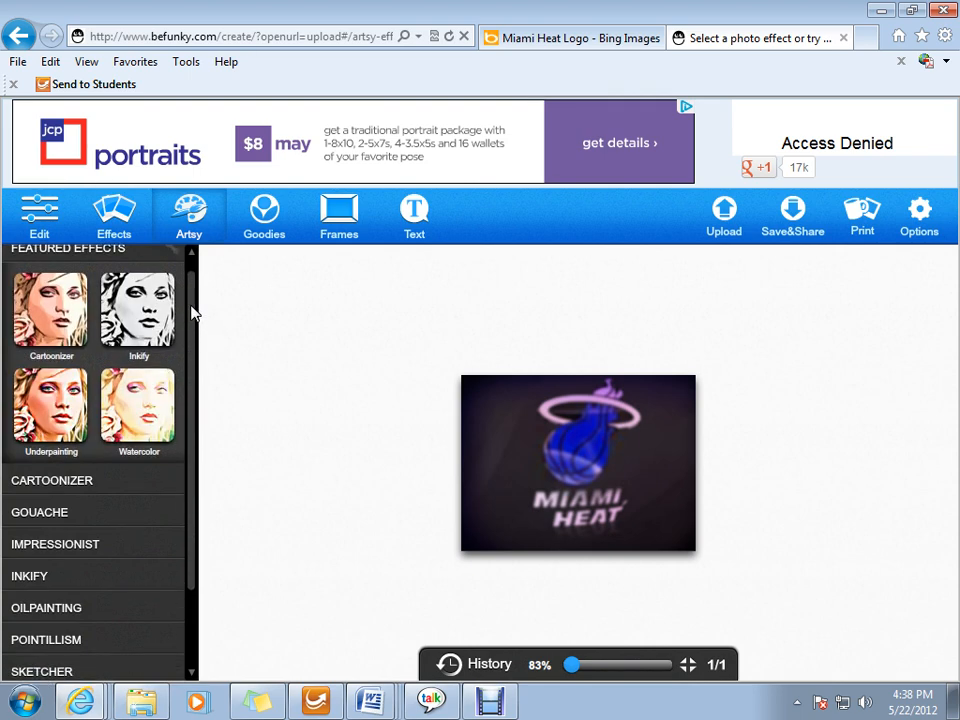
scroll("down", 3)
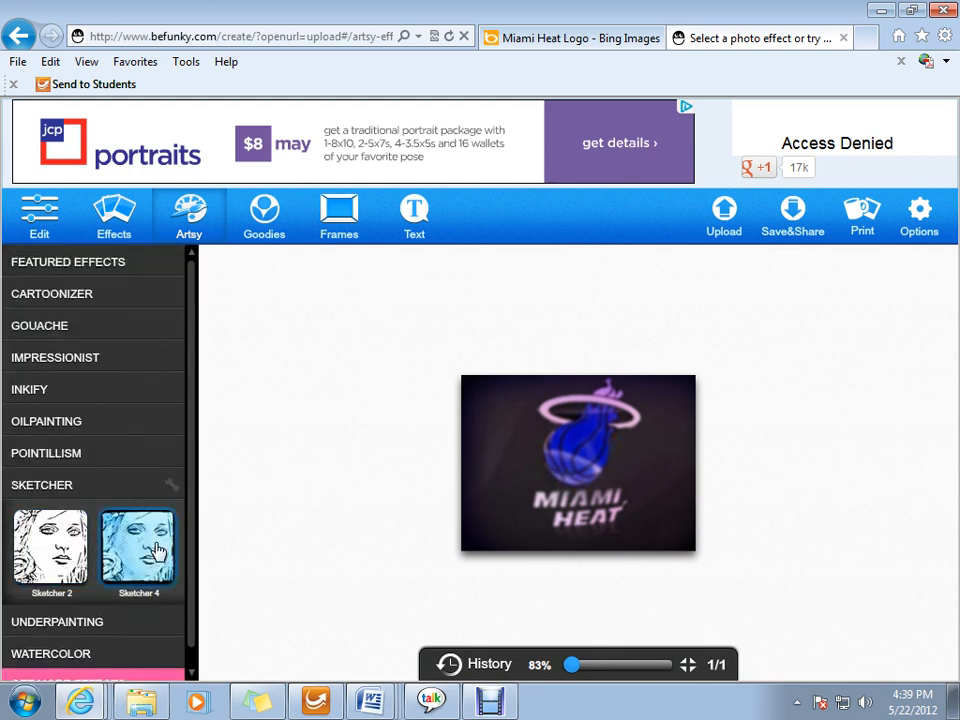
mouse_move(52, 550)
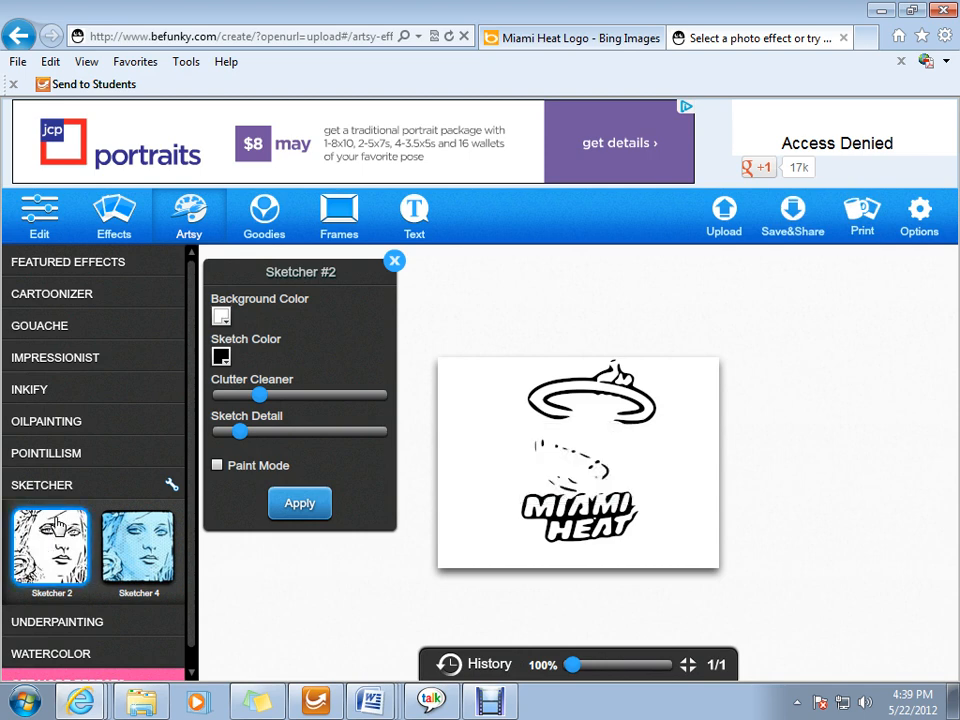
mouse_move(188, 452)
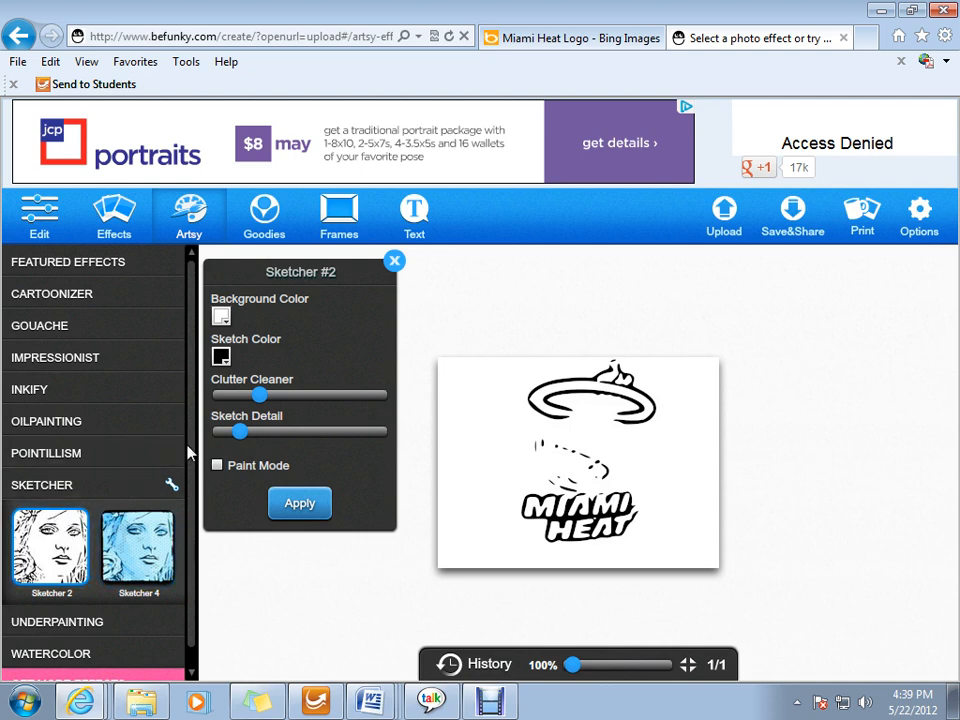
left_click_drag(240, 432, 296, 432)
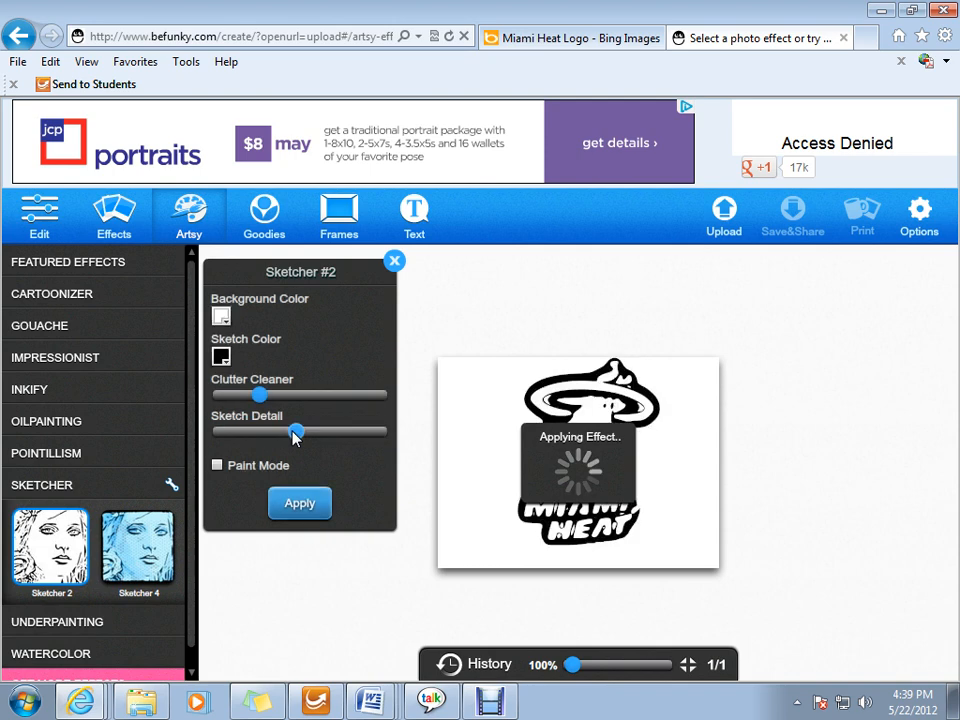
mouse_move(480, 476)
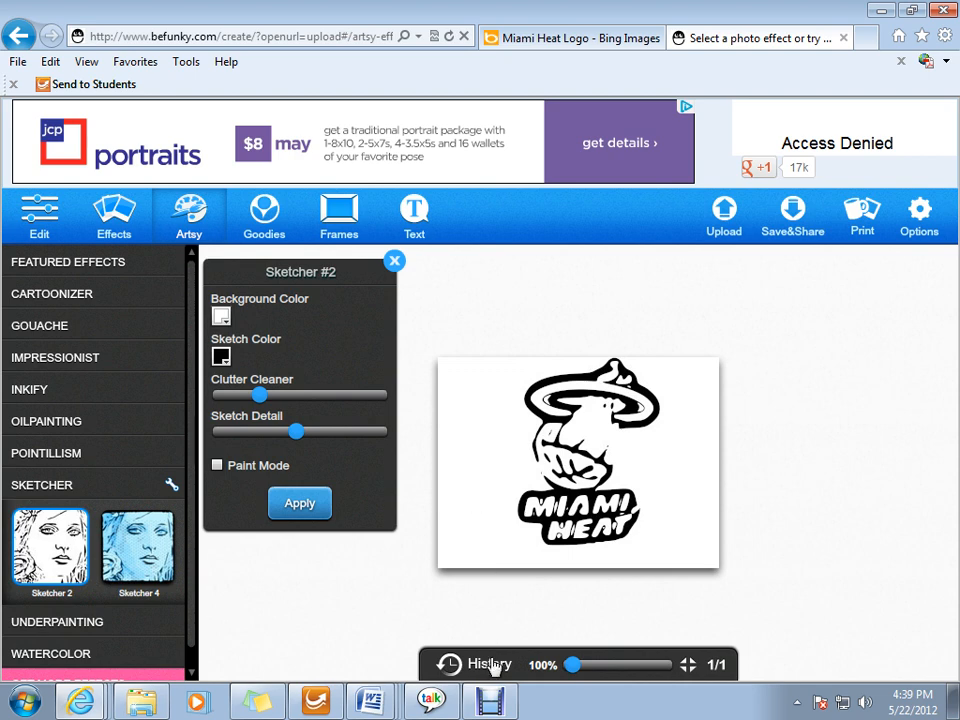
Bring up the edit history listing the Original and Color Pinhole versions
left_click(476, 664)
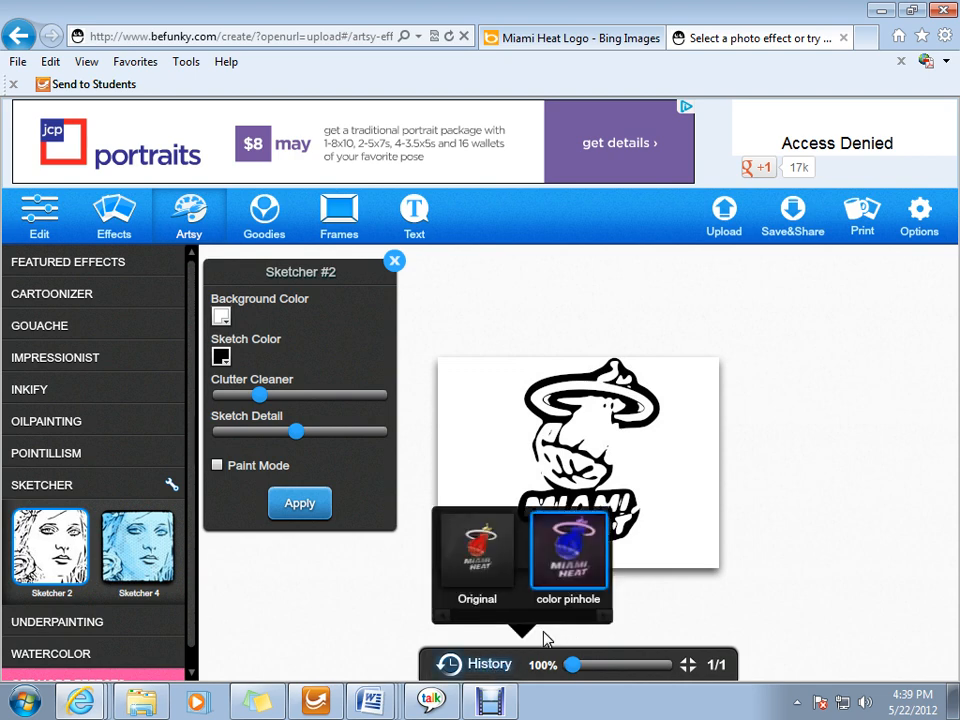
mouse_move(584, 618)
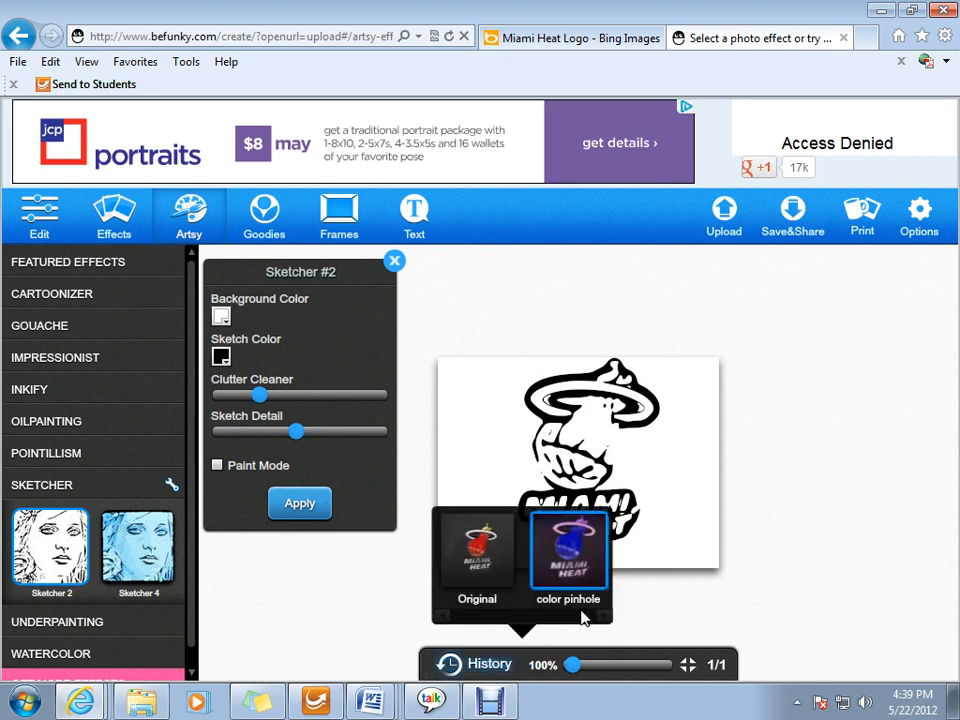
mouse_move(464, 540)
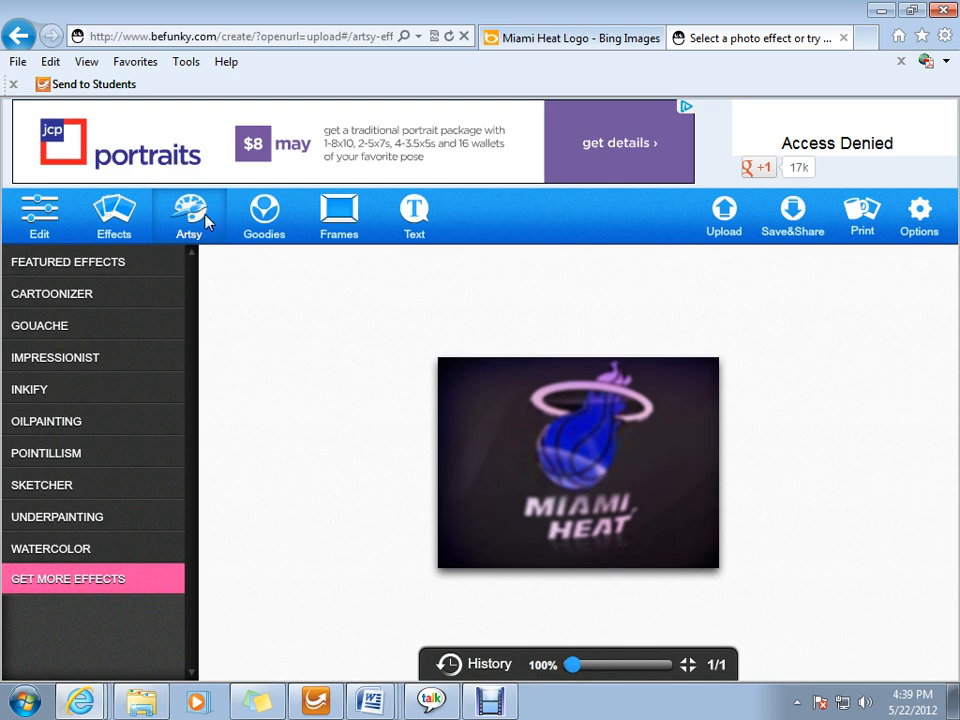
mouse_move(196, 212)
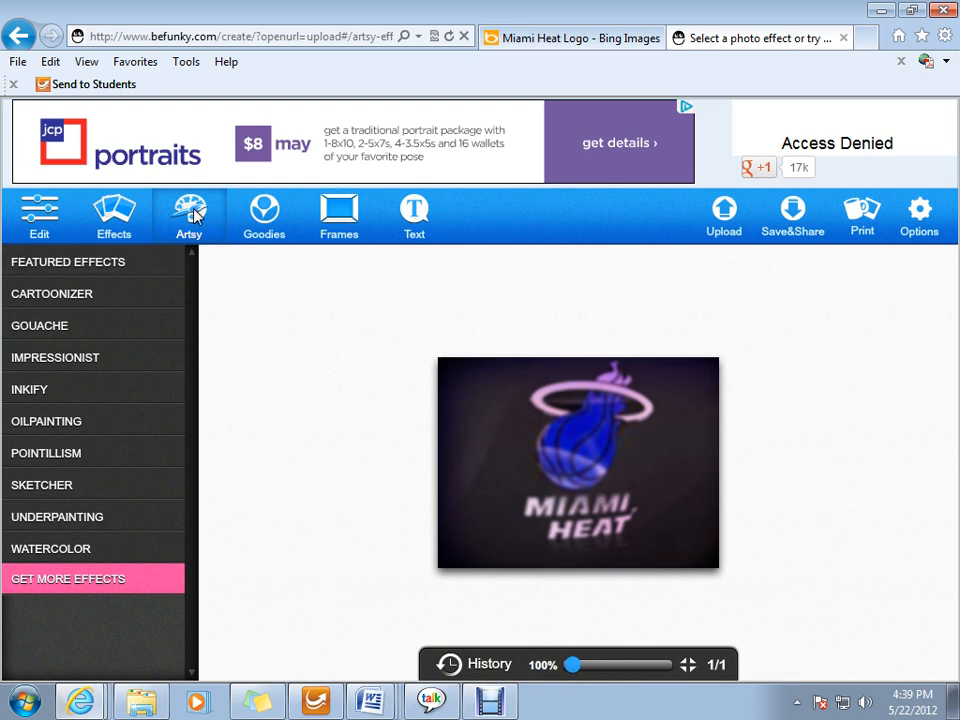
mouse_move(412, 212)
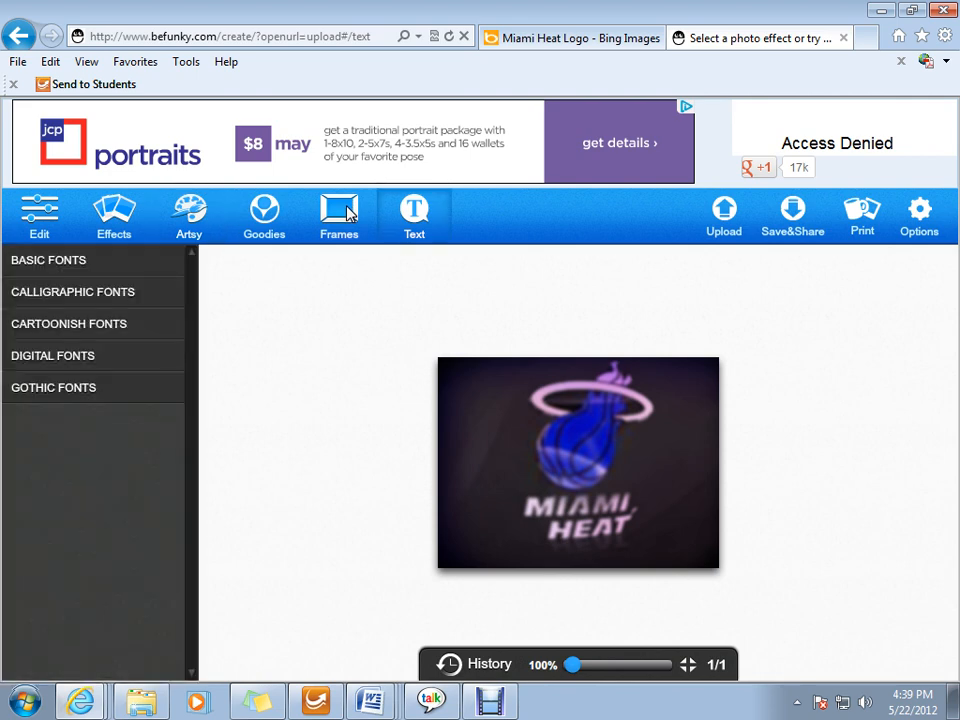
Browse the Frames options, then switch to the Goodies collection
left_click(340, 214)
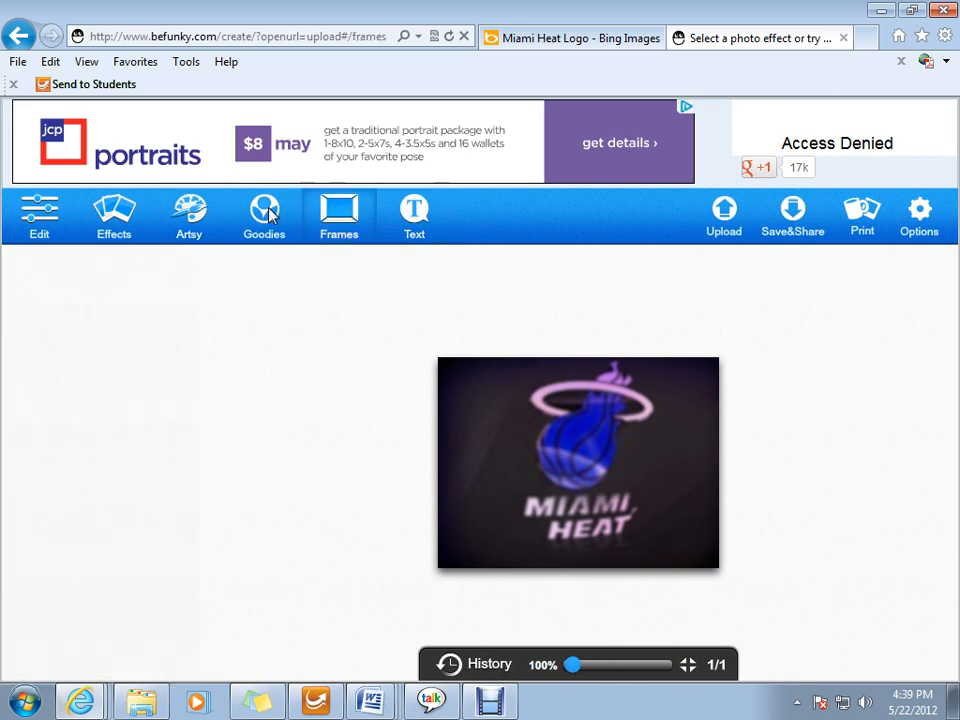
left_click(264, 216)
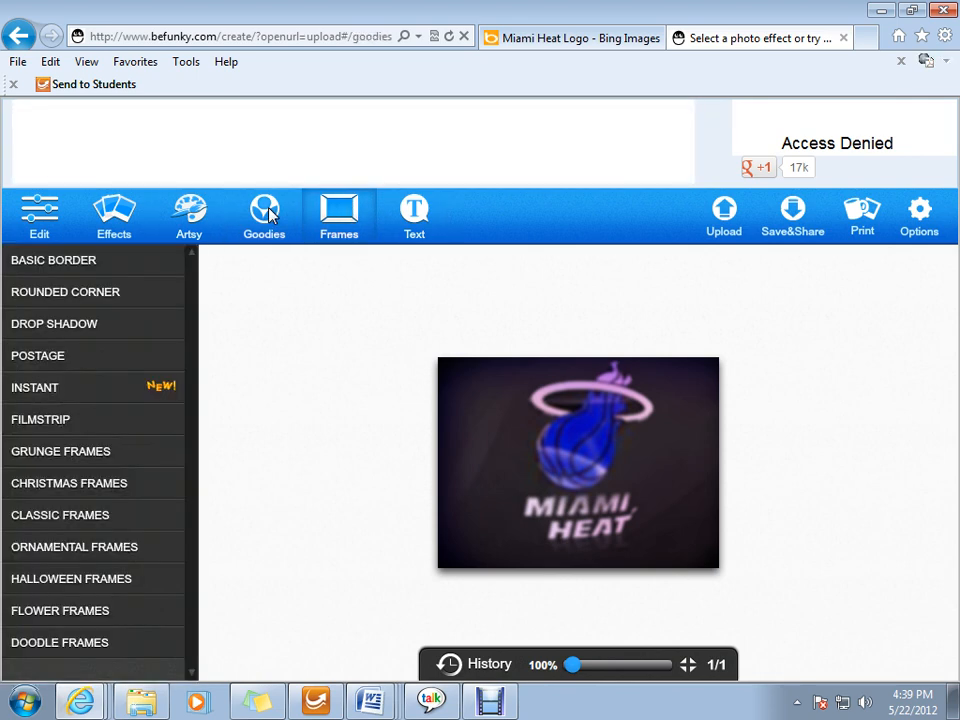
mouse_move(142, 340)
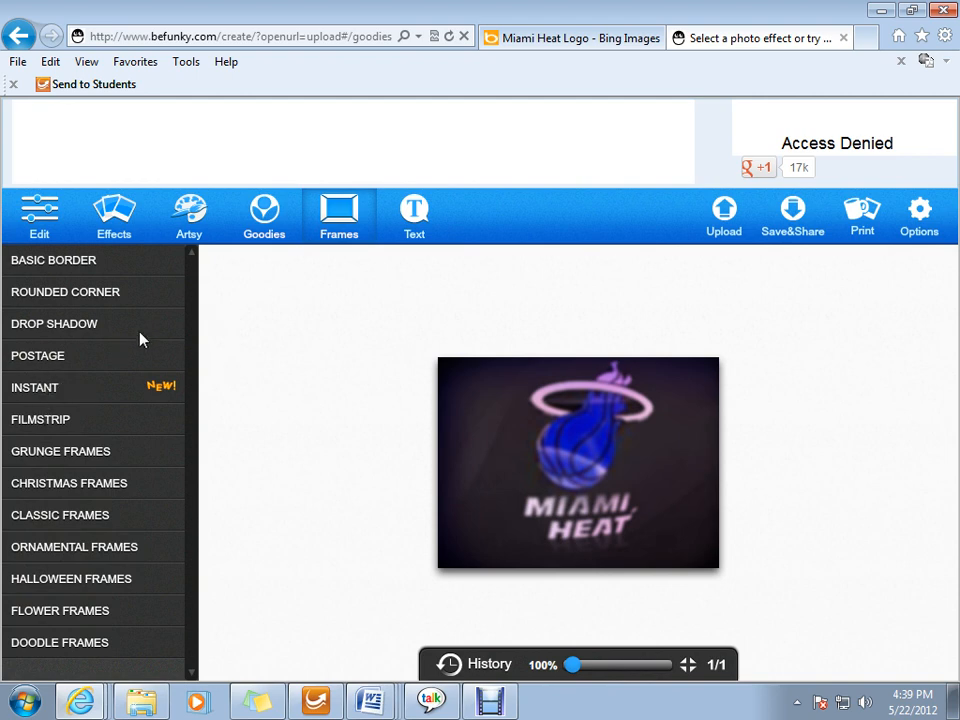
mouse_move(276, 224)
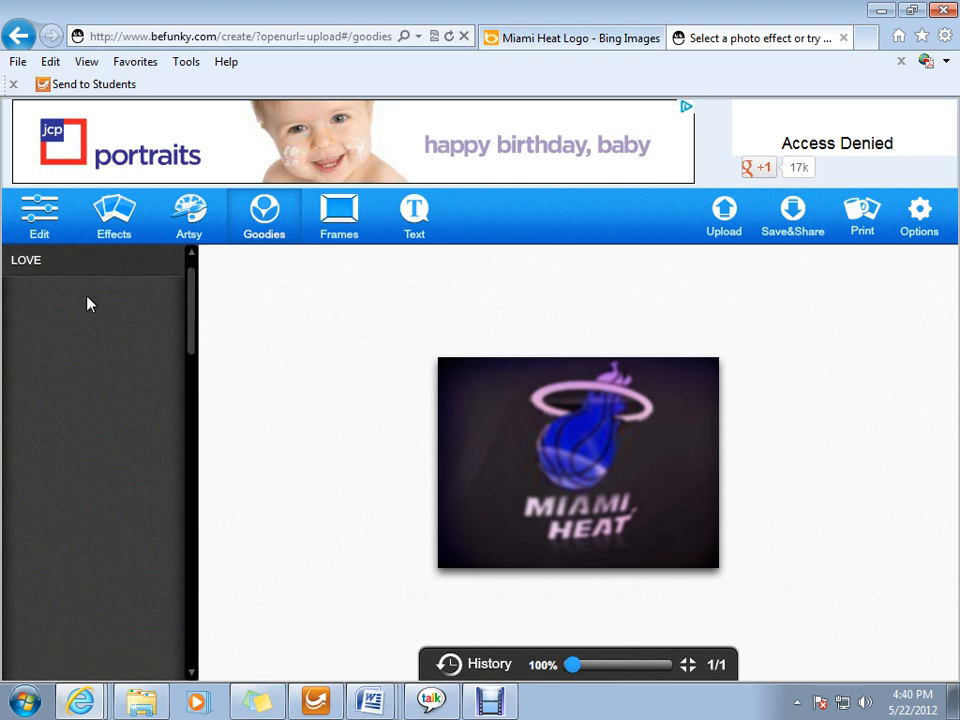
Add a heart from the LOVE goodies over the basketball, tinted dark red, and apply it
left_click(26, 260)
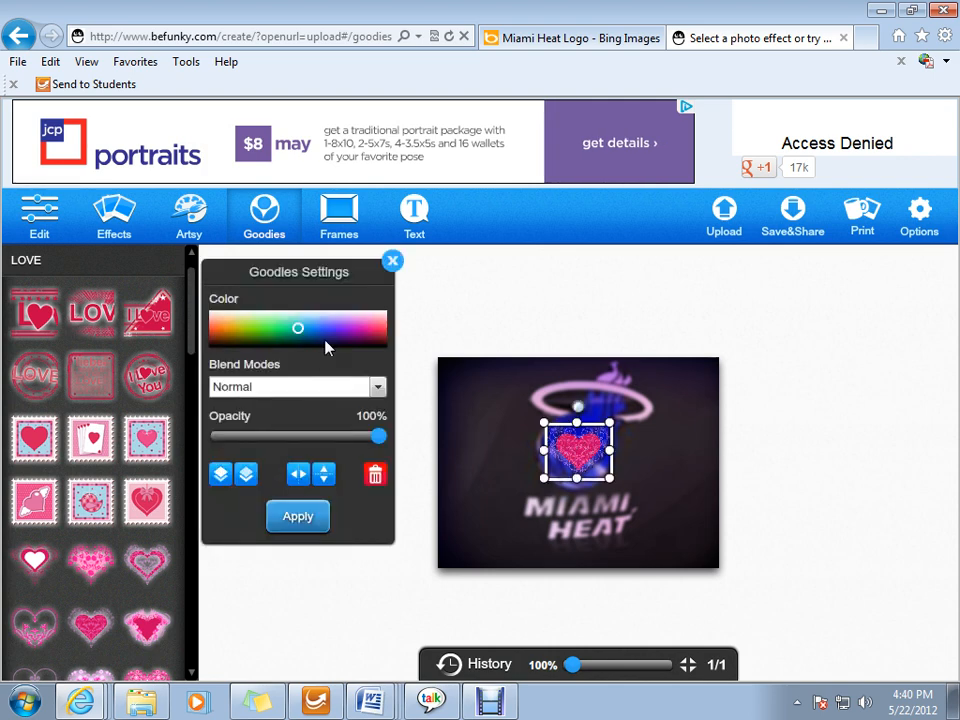
left_click(252, 328)
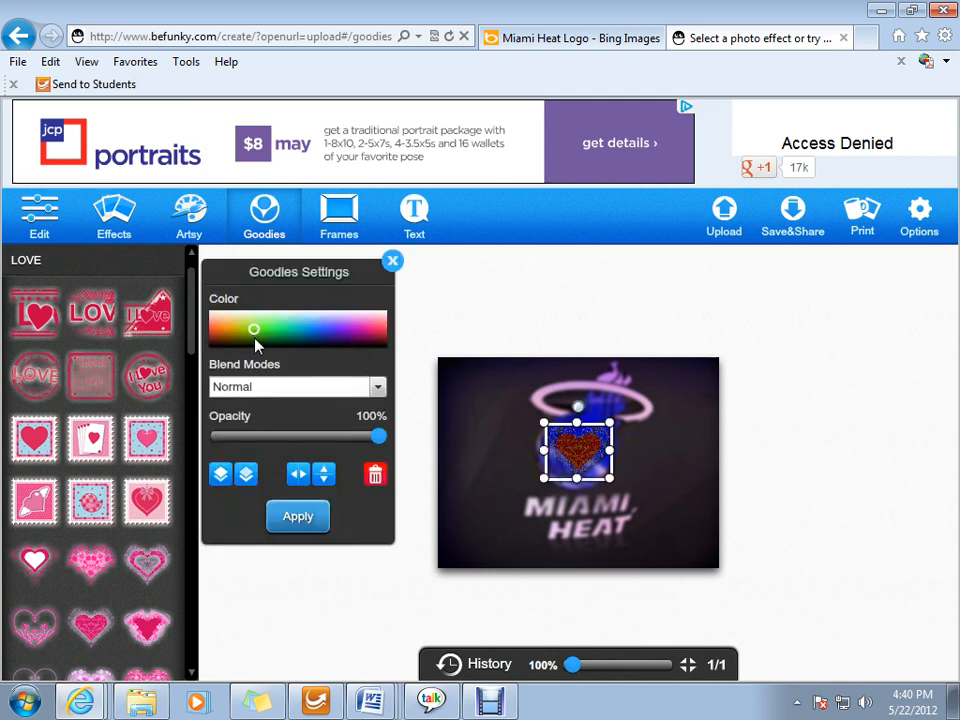
left_click(384, 330)
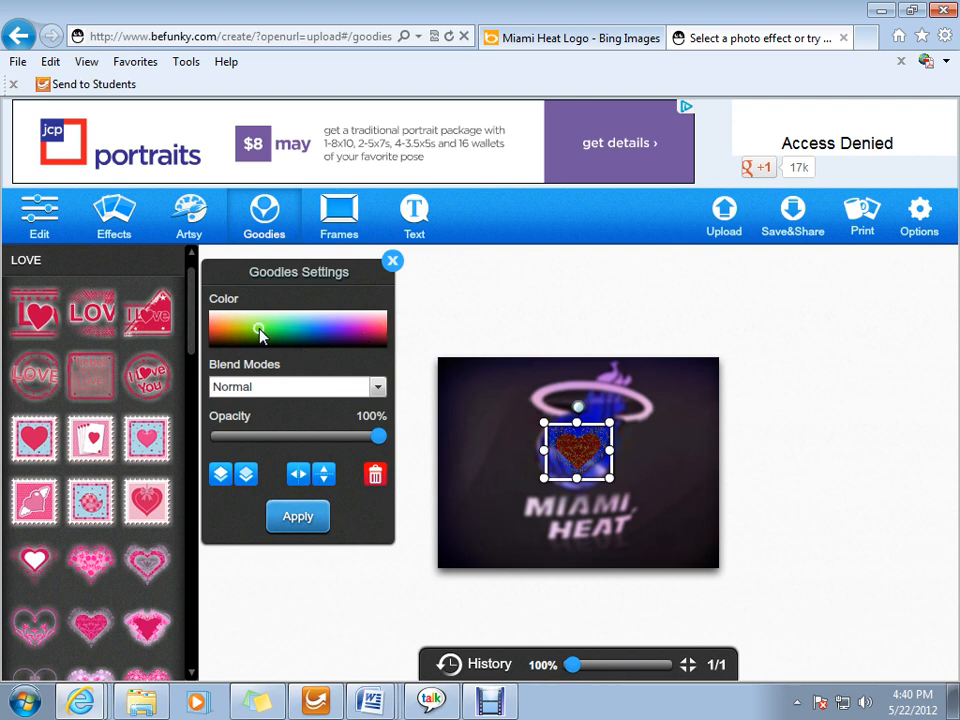
left_click(332, 330)
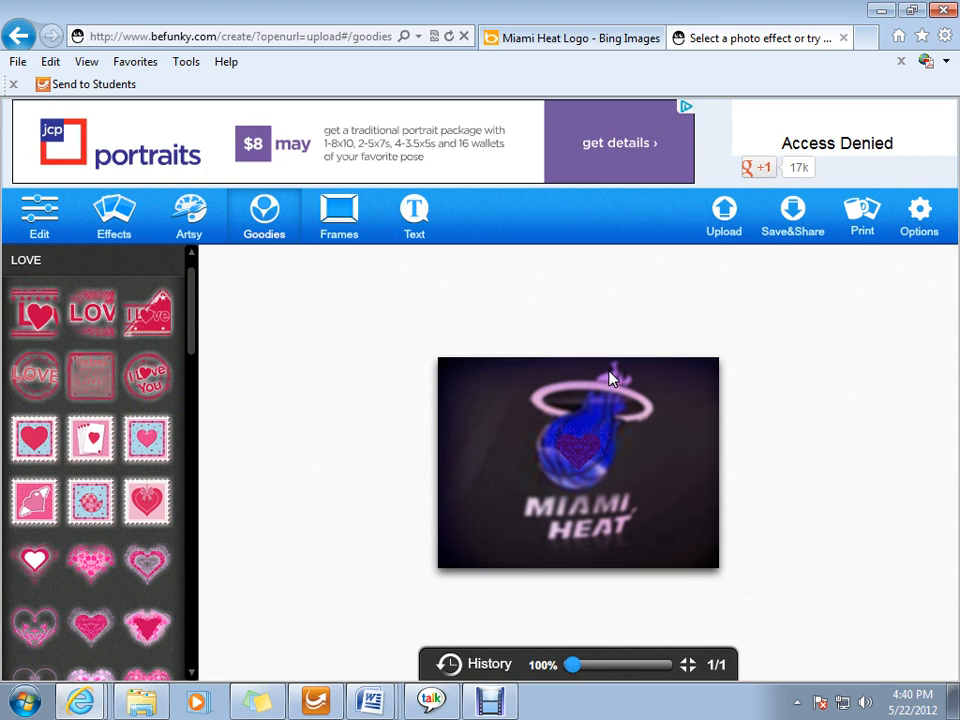
left_click(792, 216)
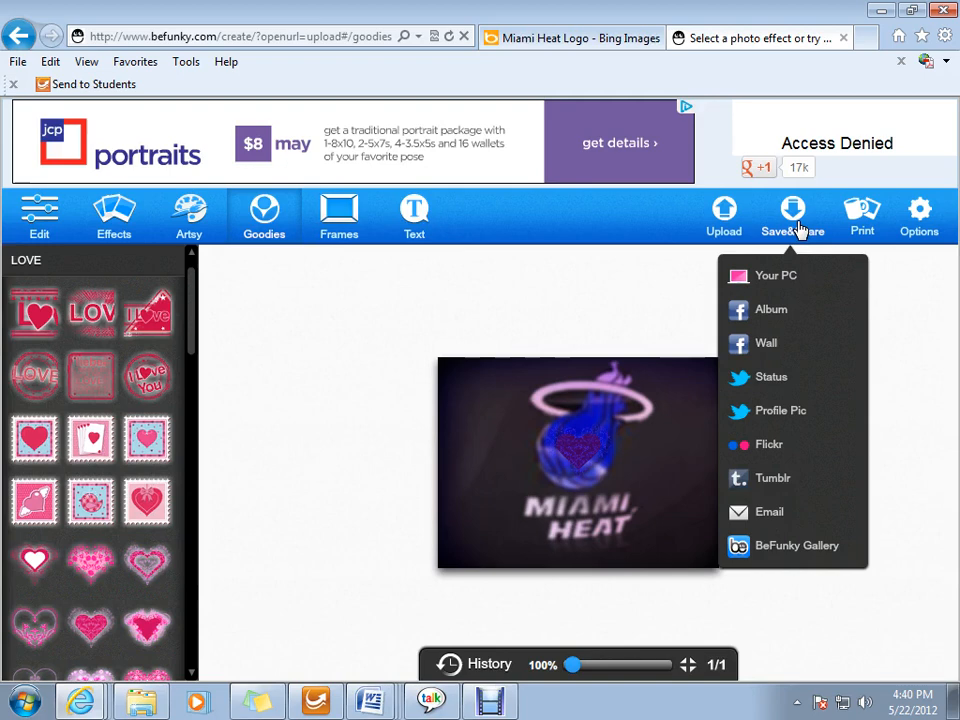
mouse_move(784, 280)
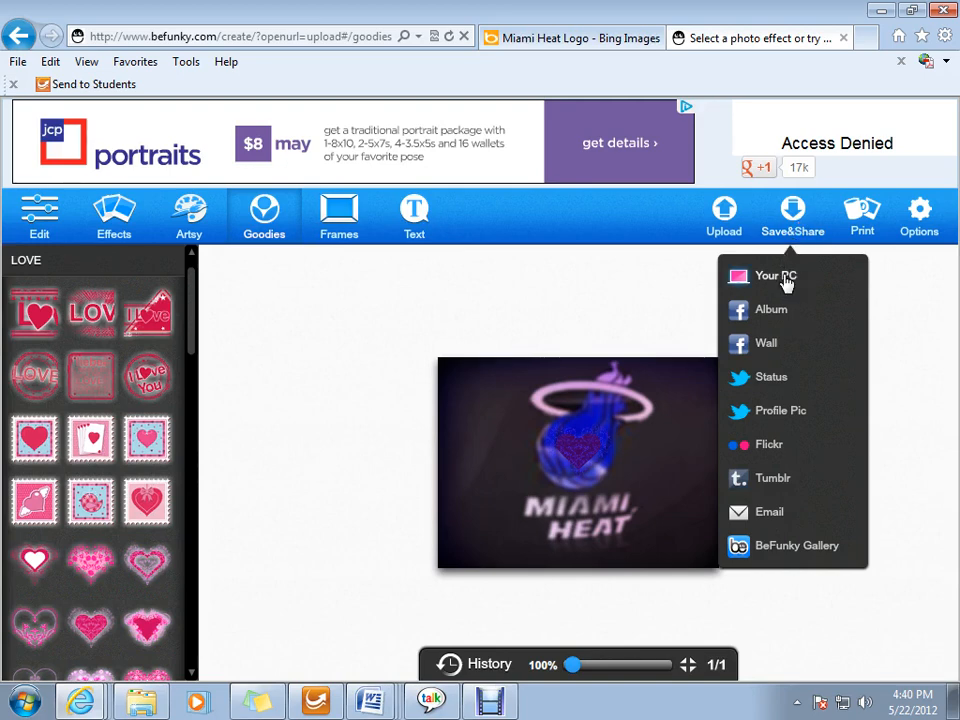
Save to this PC as JPG named 'BeFunky_Miami Heat Logo', reaching the Save As window
left_click(776, 276)
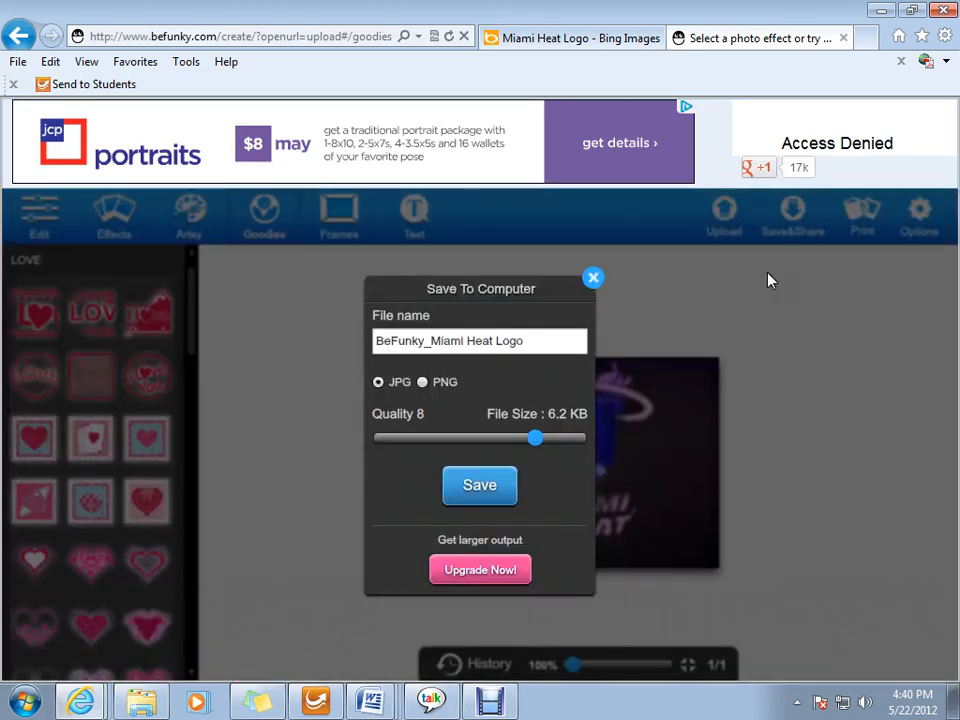
left_click(480, 340)
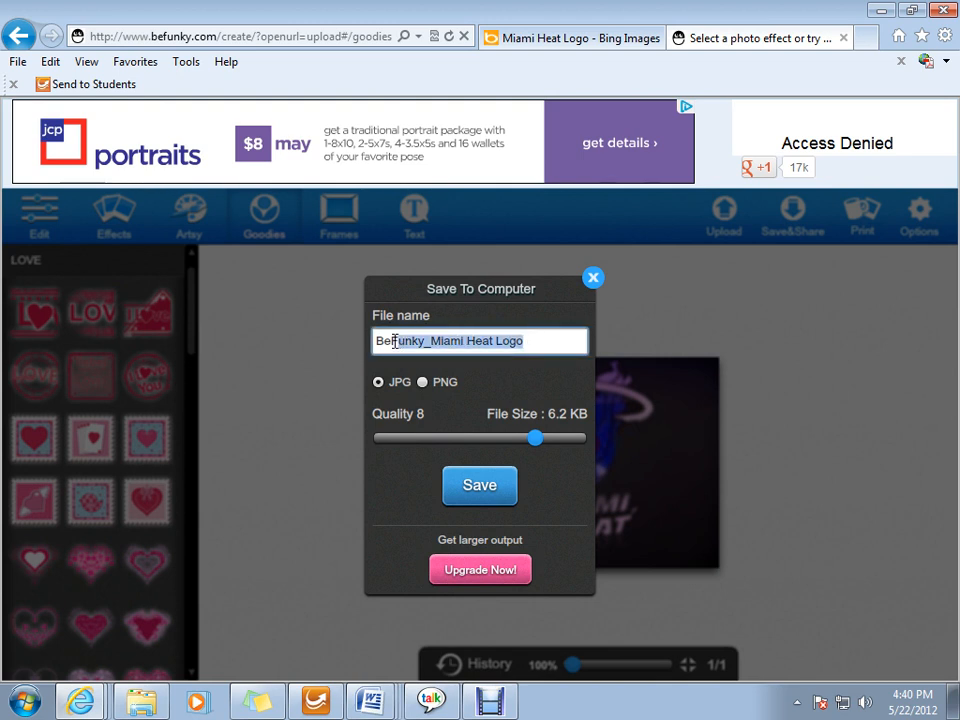
left_click(528, 340)
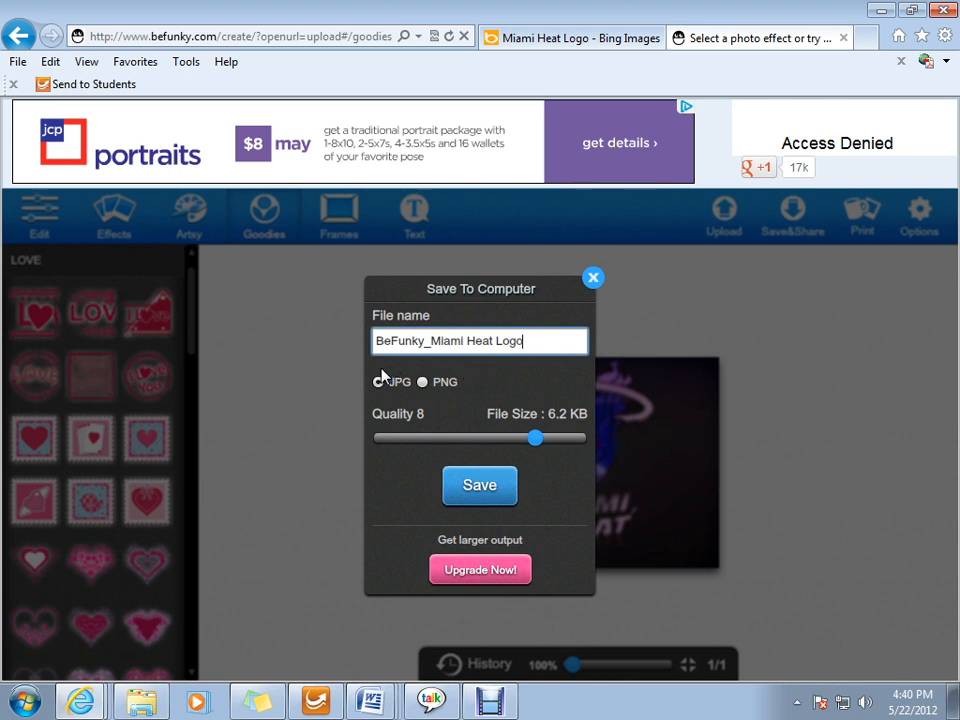
left_click(378, 382)
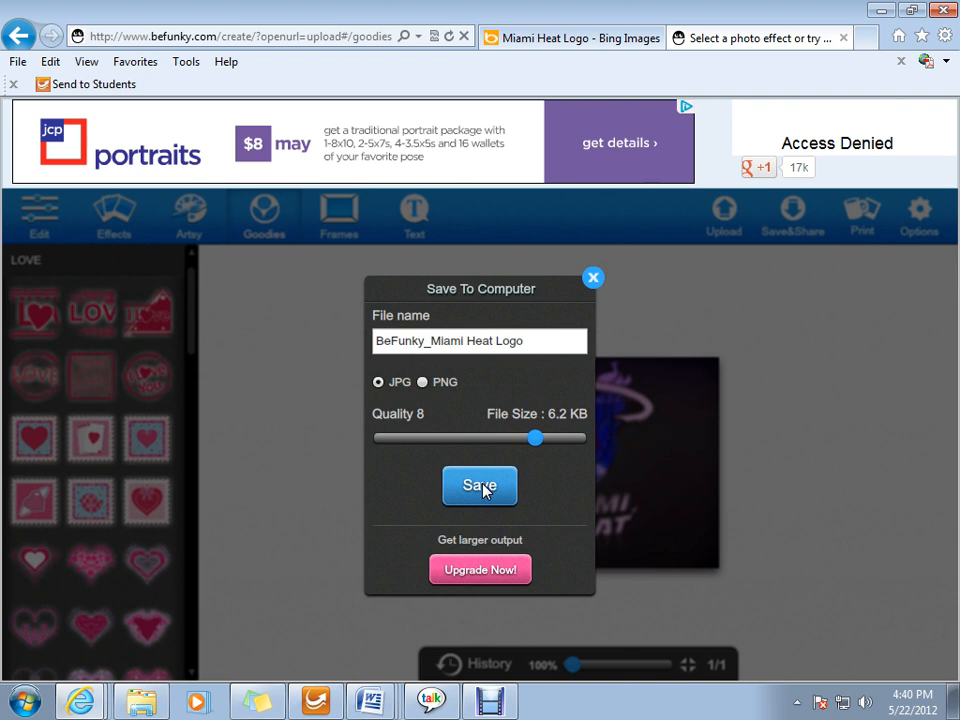
left_click(480, 486)
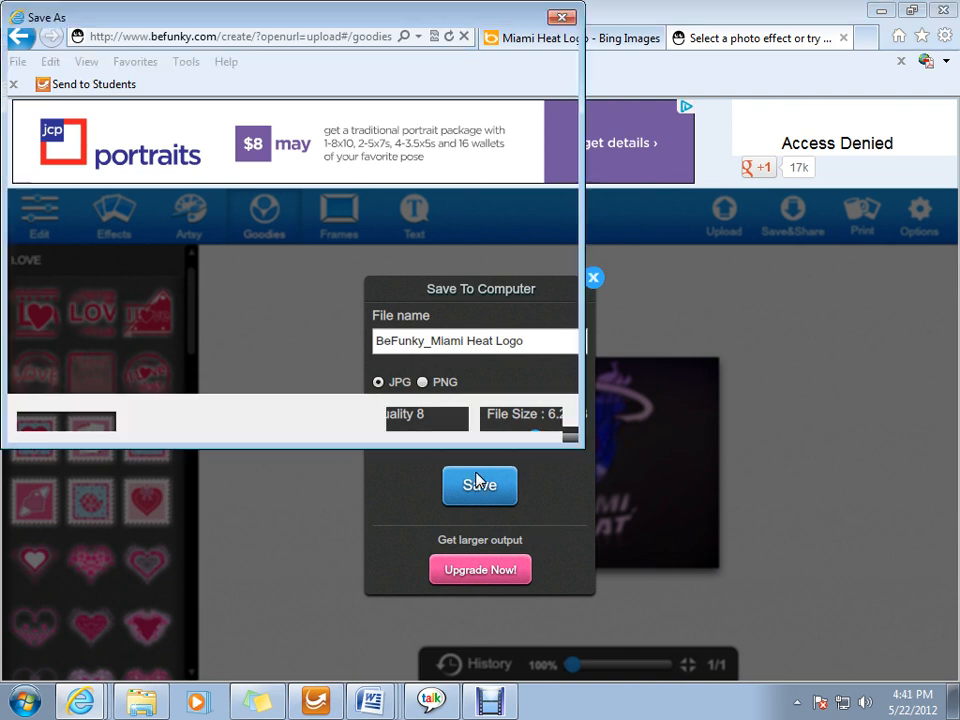